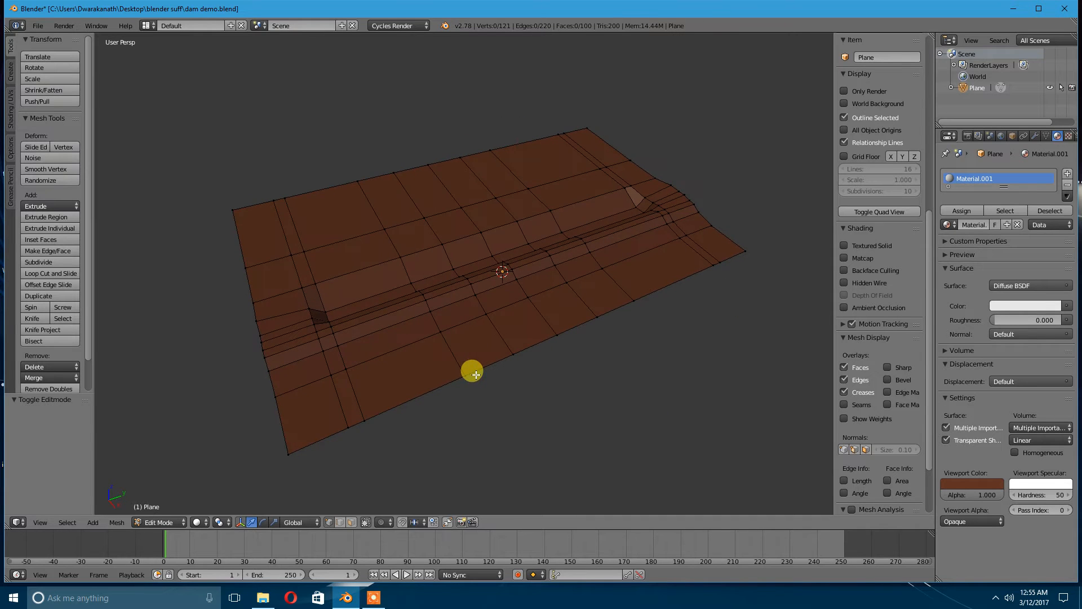
mouse_move(543, 346)
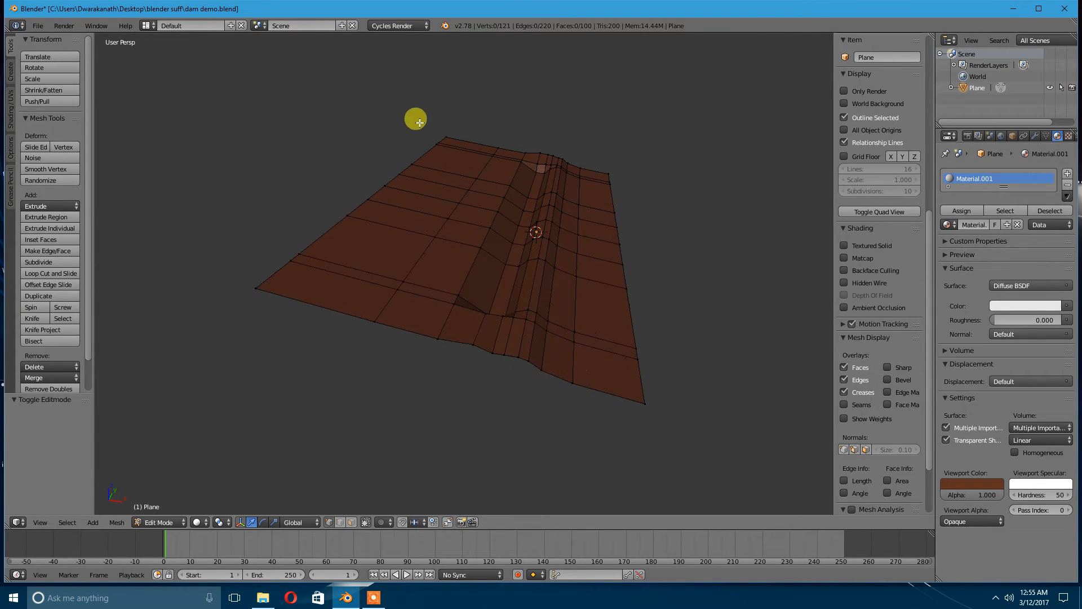
Step: Add a flat grey plane, Plane.001, to lie along the swale as the spillway level marker
left_click_drag(416, 119, 237, 260)
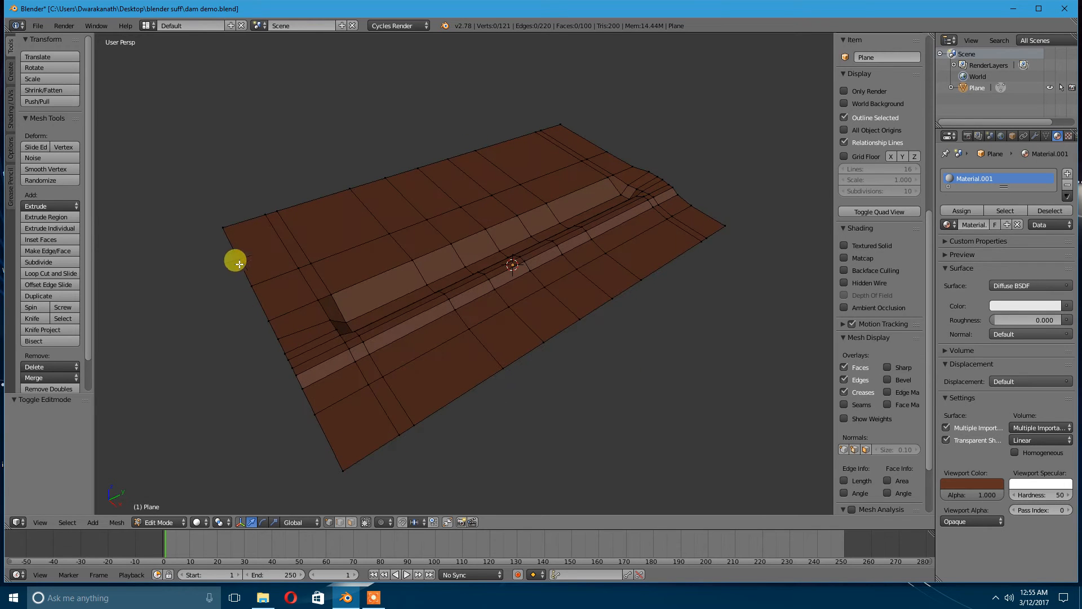
mouse_move(524, 290)
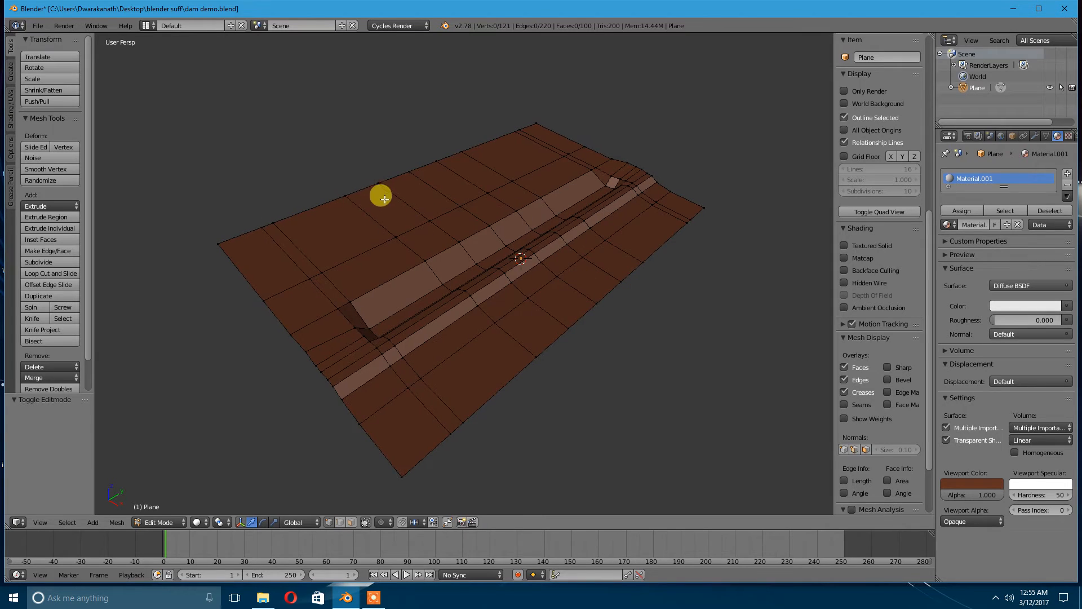
mouse_move(298, 226)
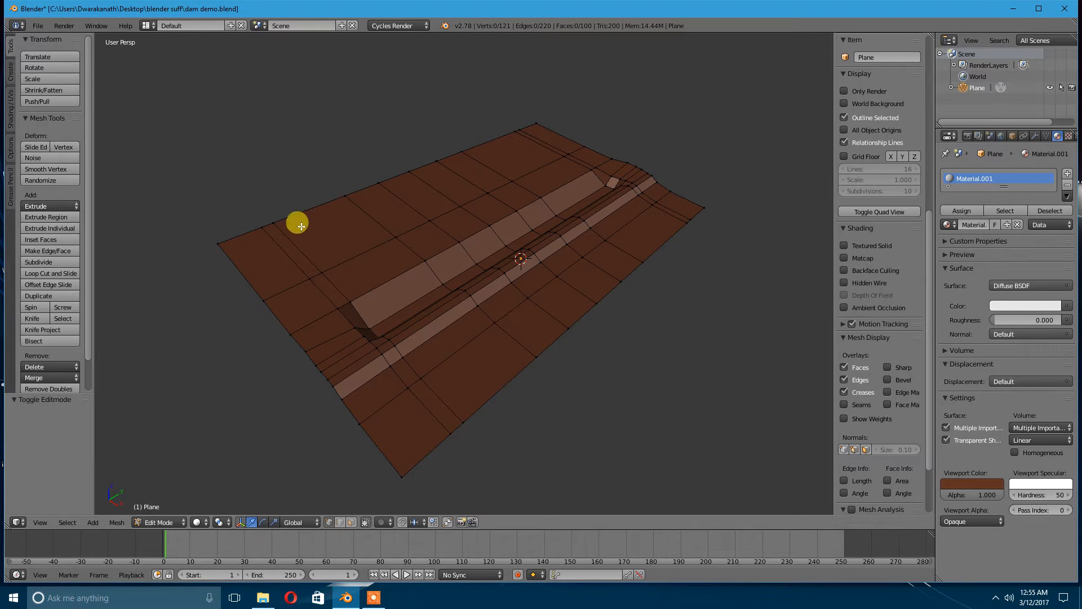
mouse_move(476, 351)
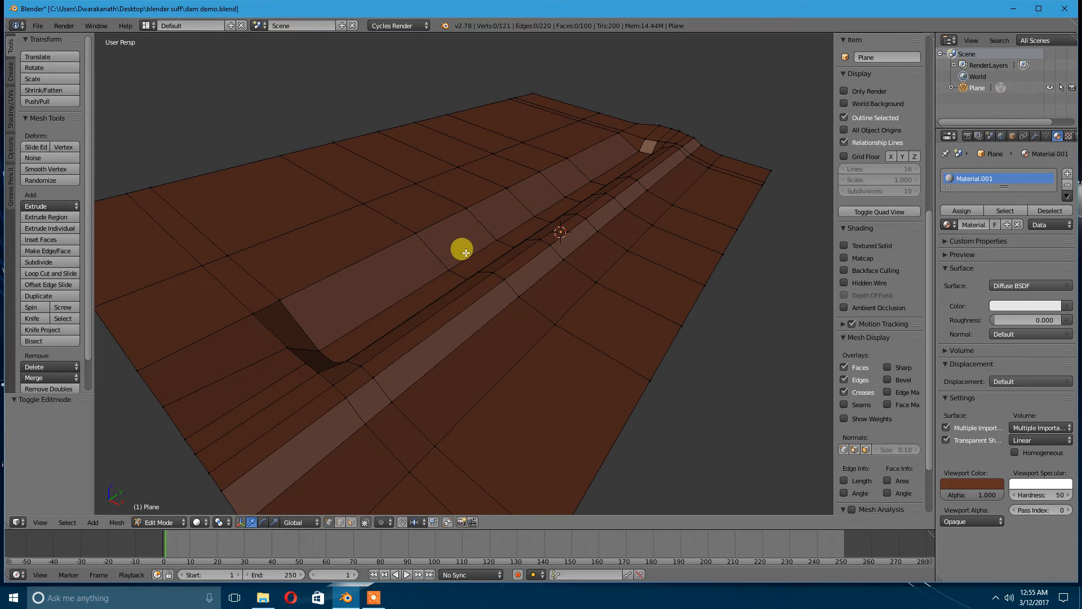
mouse_move(326, 221)
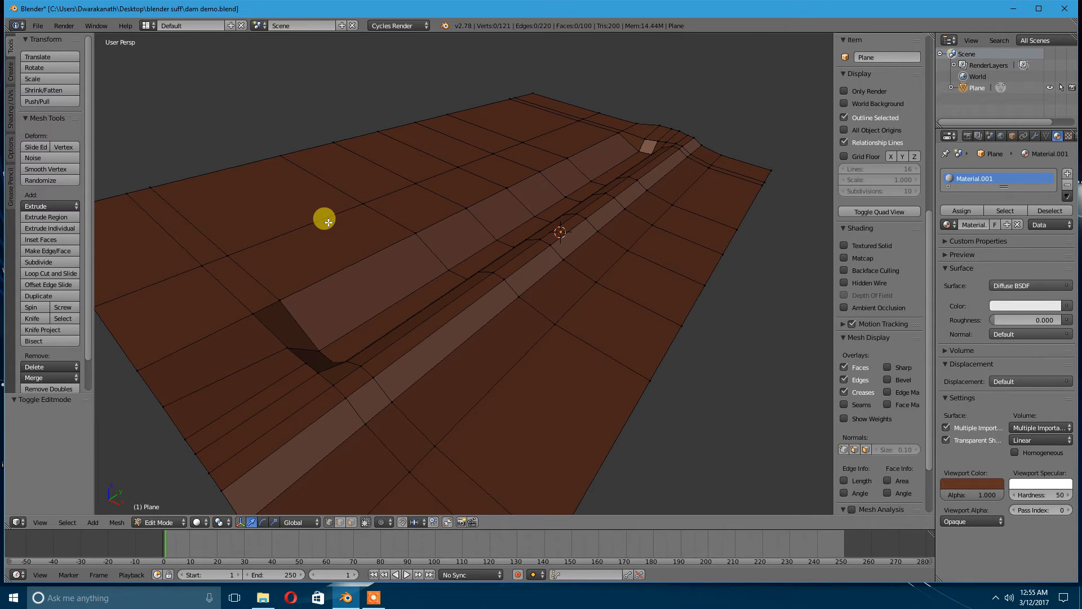
mouse_move(499, 240)
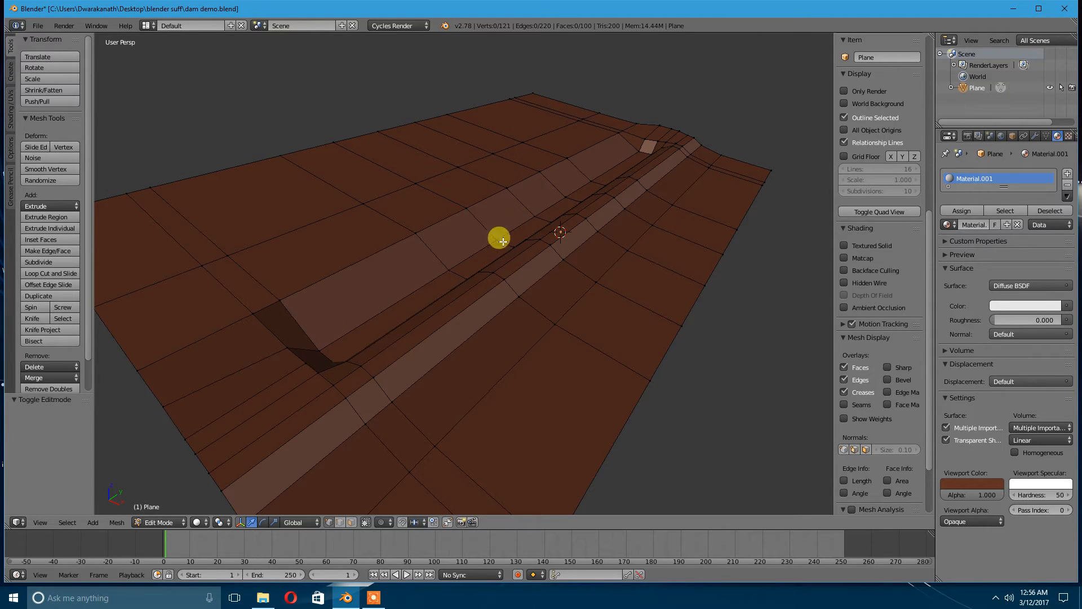
mouse_move(631, 154)
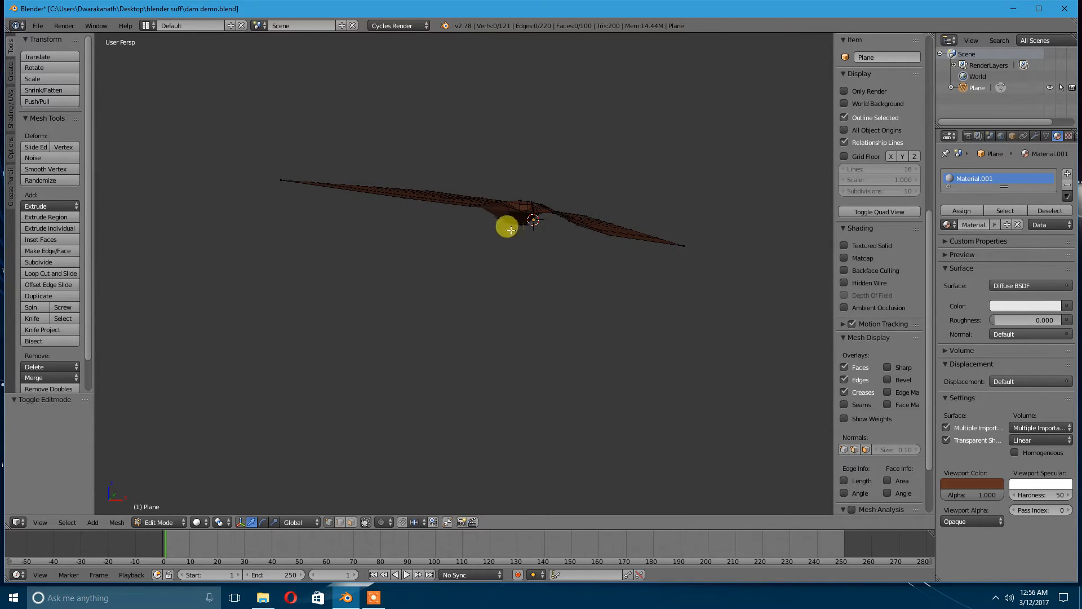
left_click_drag(507, 228, 429, 248)
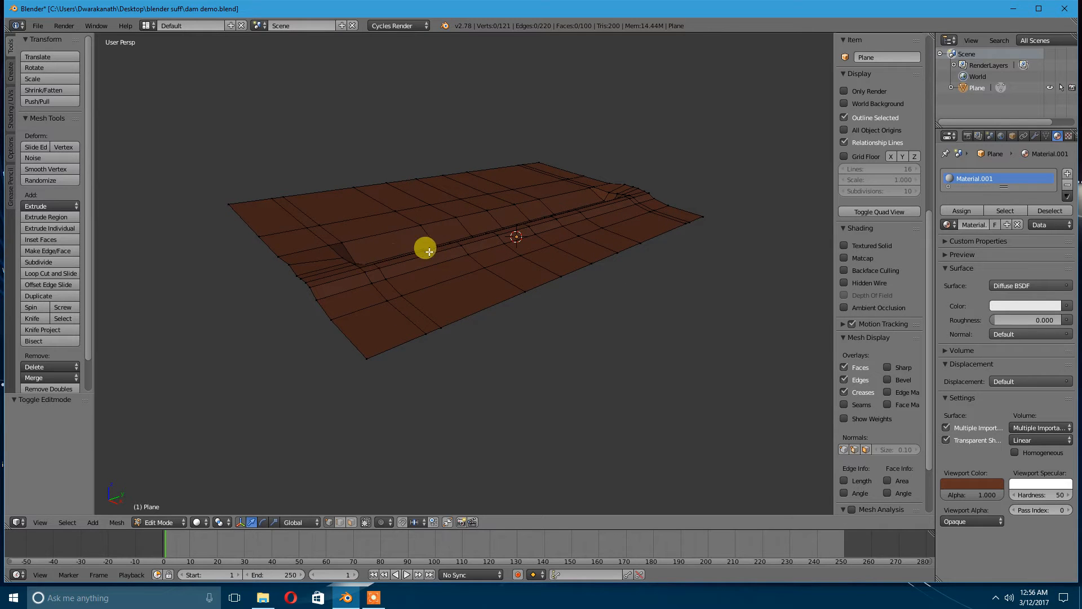
mouse_move(536, 329)
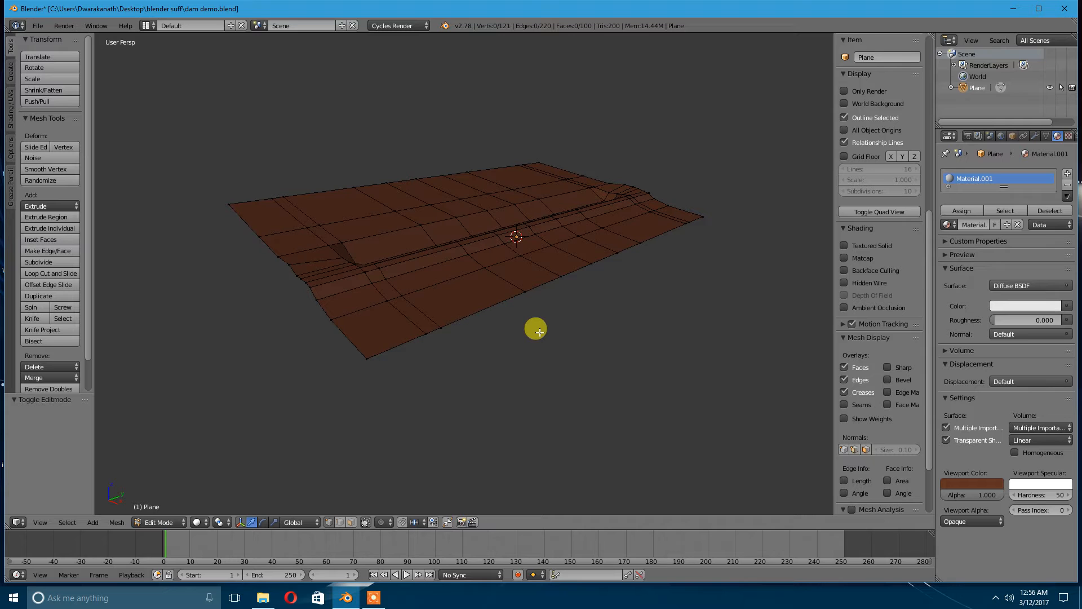
mouse_move(436, 319)
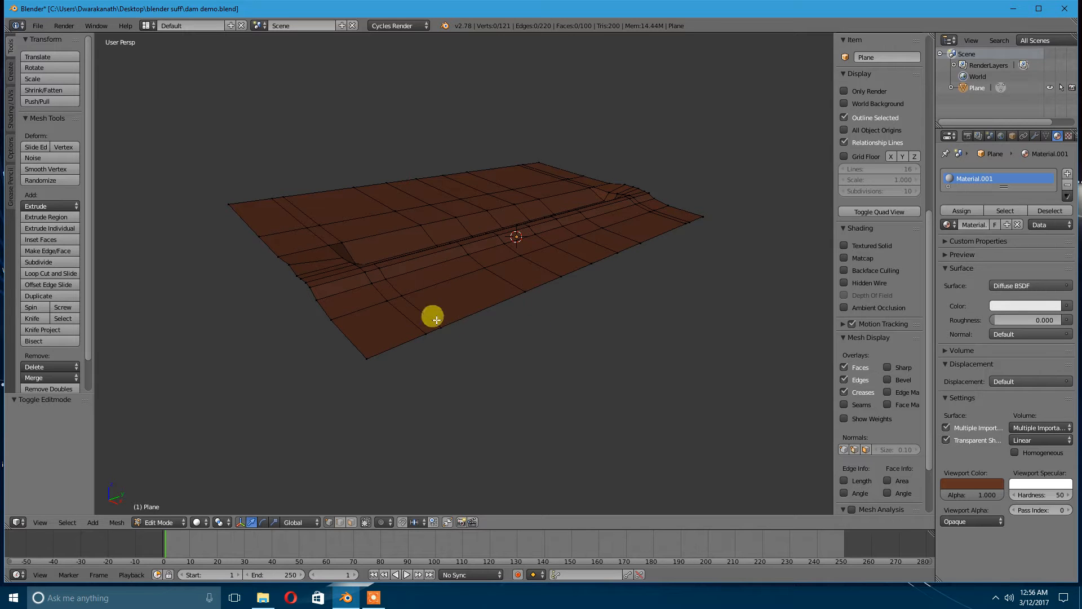
mouse_move(507, 243)
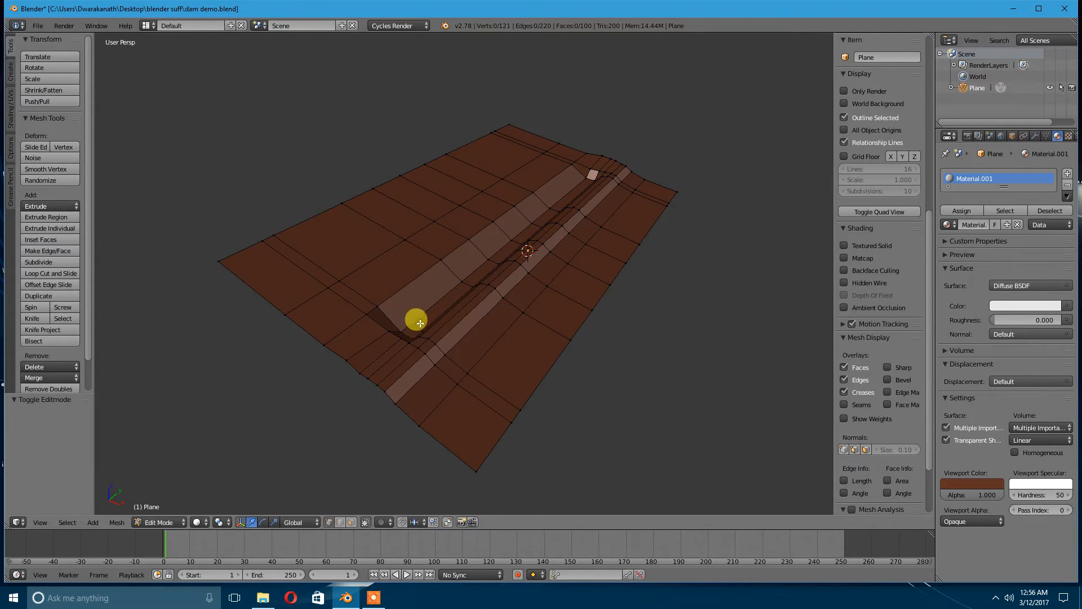
mouse_move(582, 182)
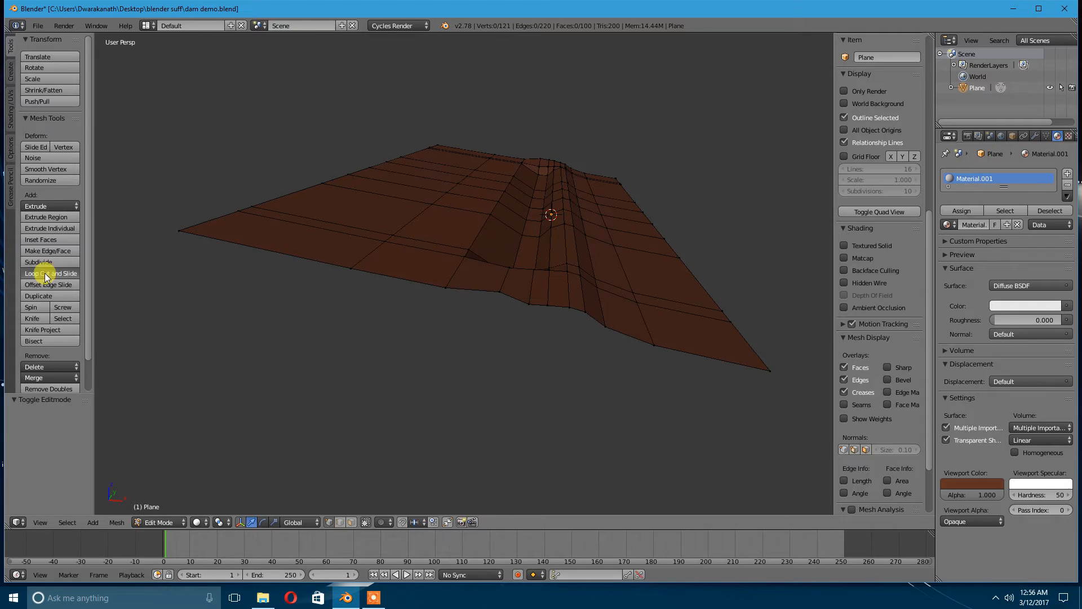
left_click(50, 273)
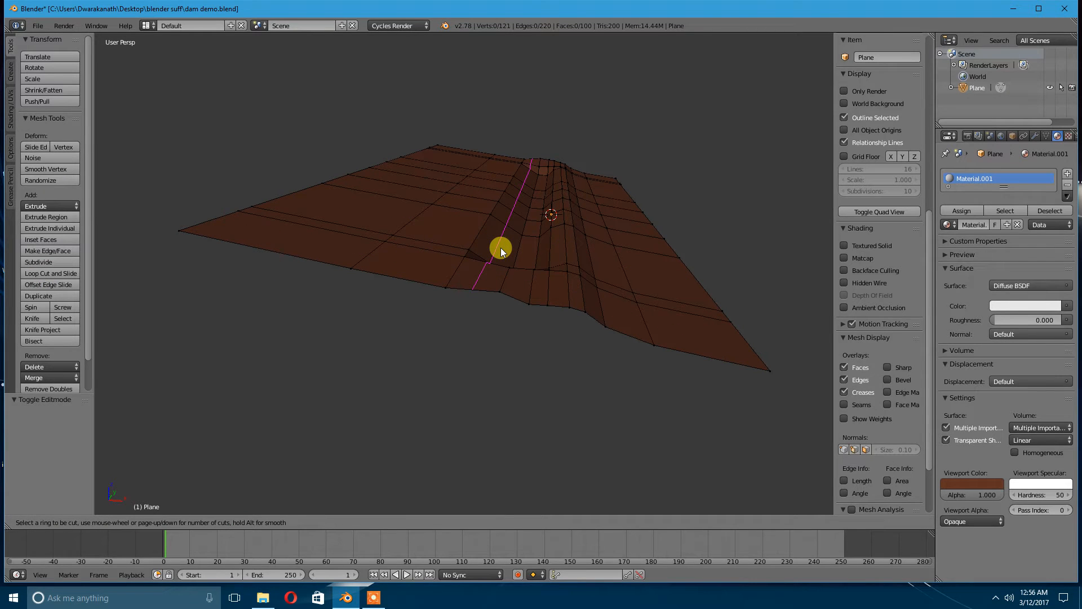
mouse_move(516, 234)
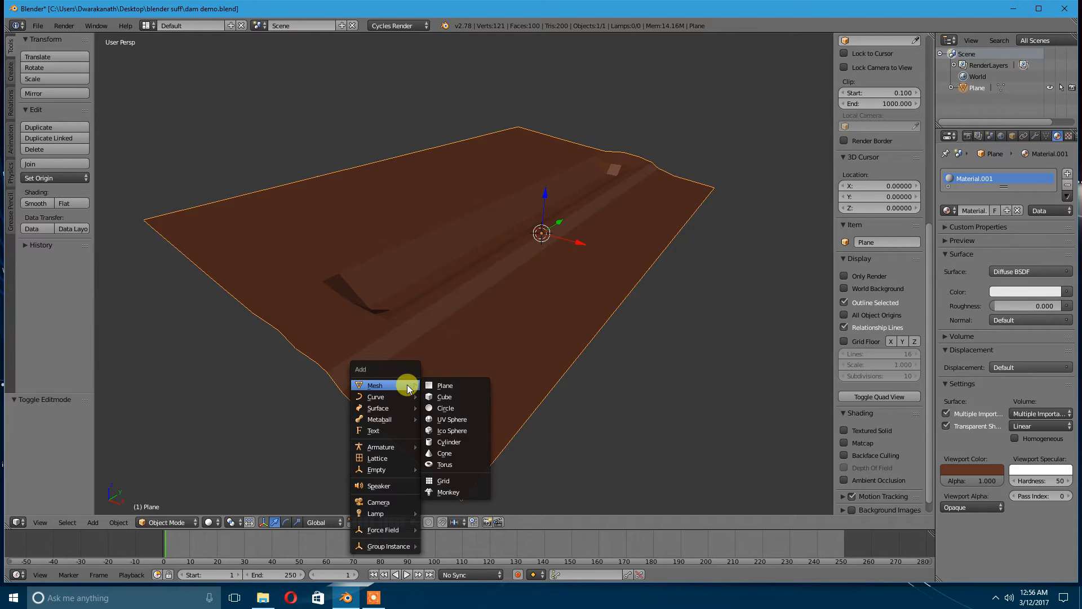
left_click(444, 386)
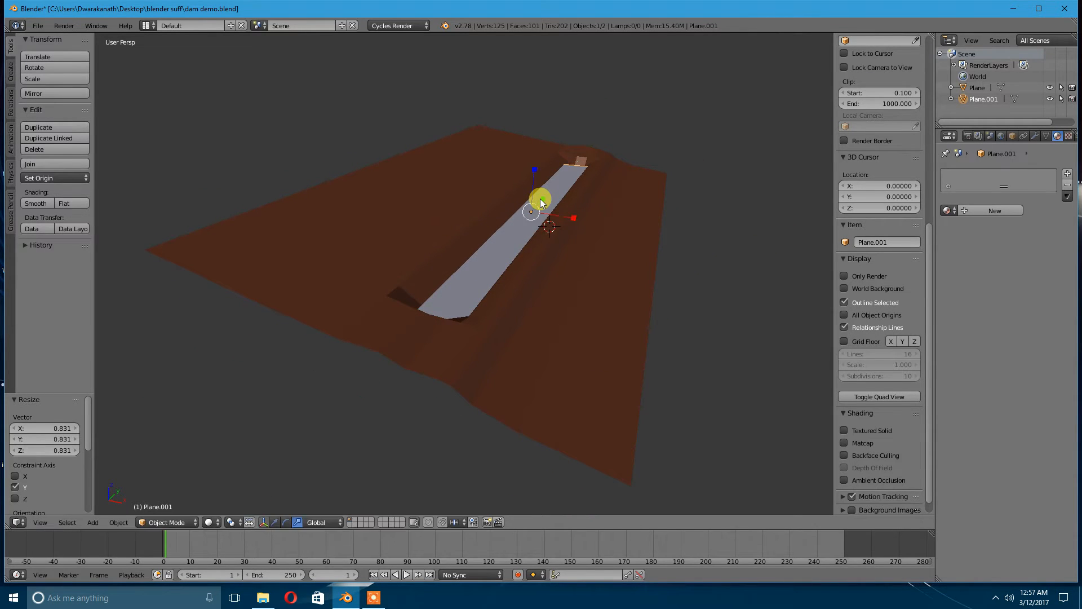
mouse_move(545, 201)
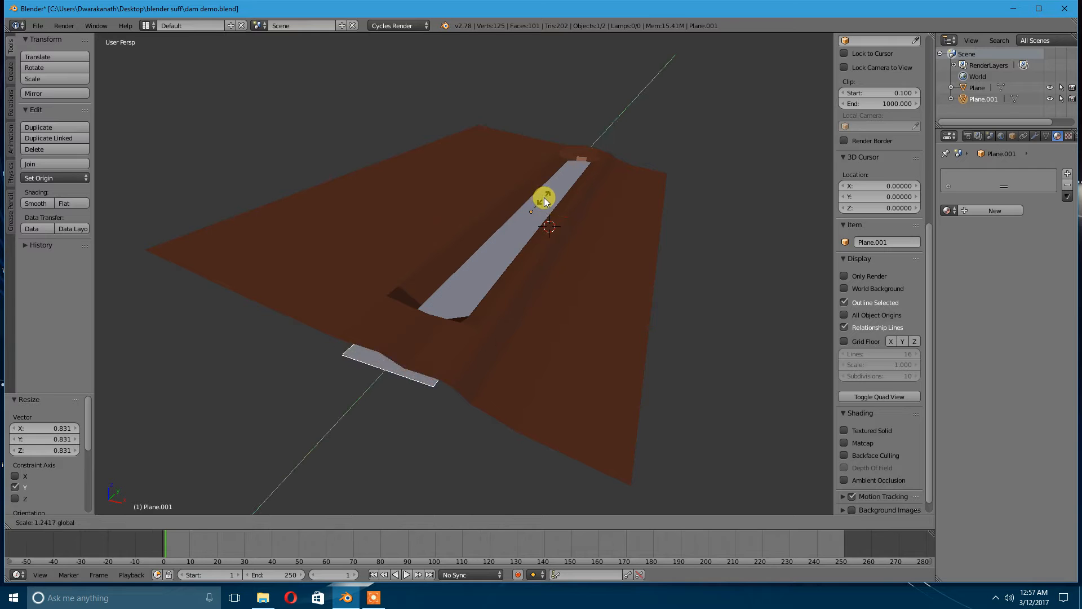
mouse_move(535, 171)
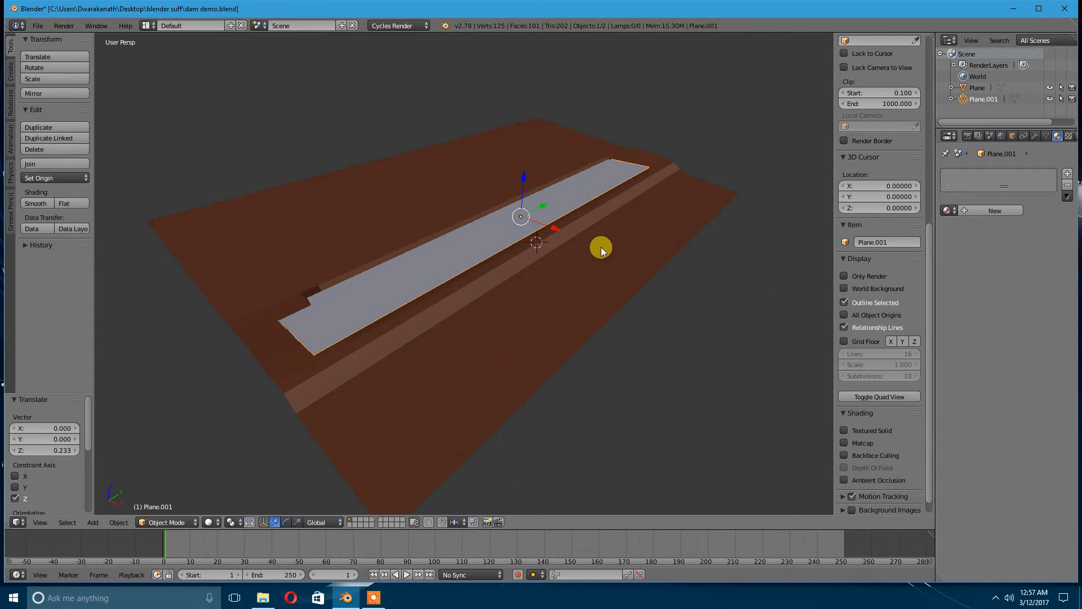
mouse_move(402, 364)
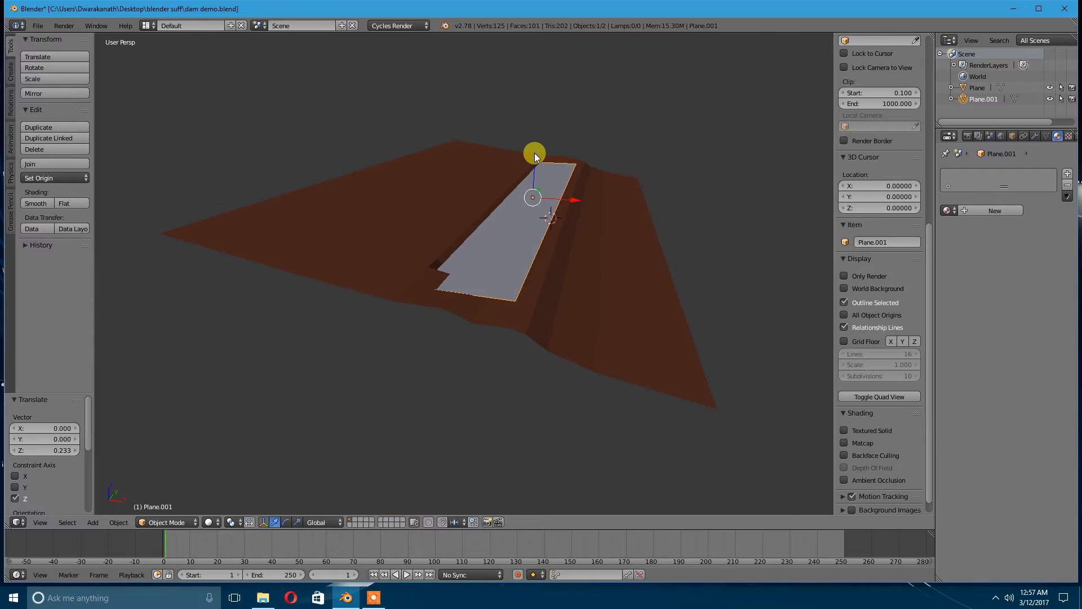
mouse_move(531, 159)
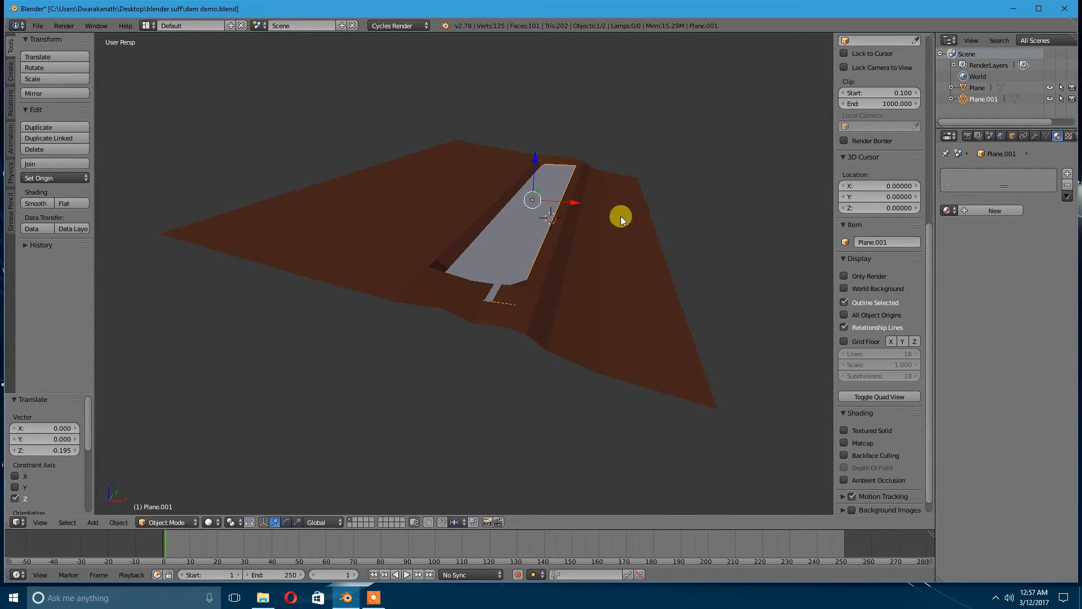
mouse_move(542, 266)
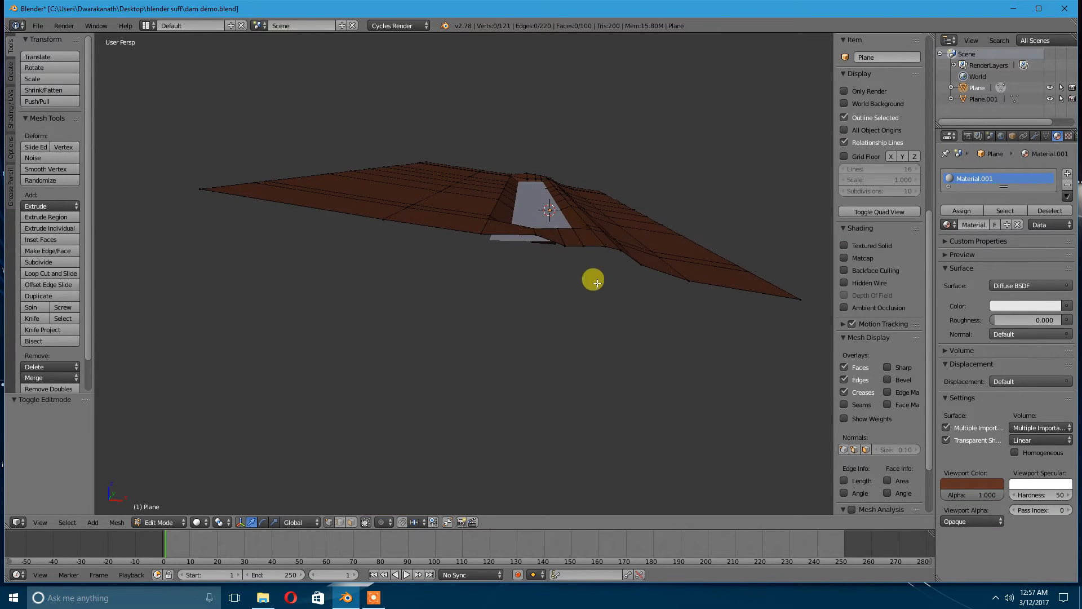
Step: Enter Edit Mode and switch to face selection to stretch terrain faces along Y around the level plane
key("Tab")
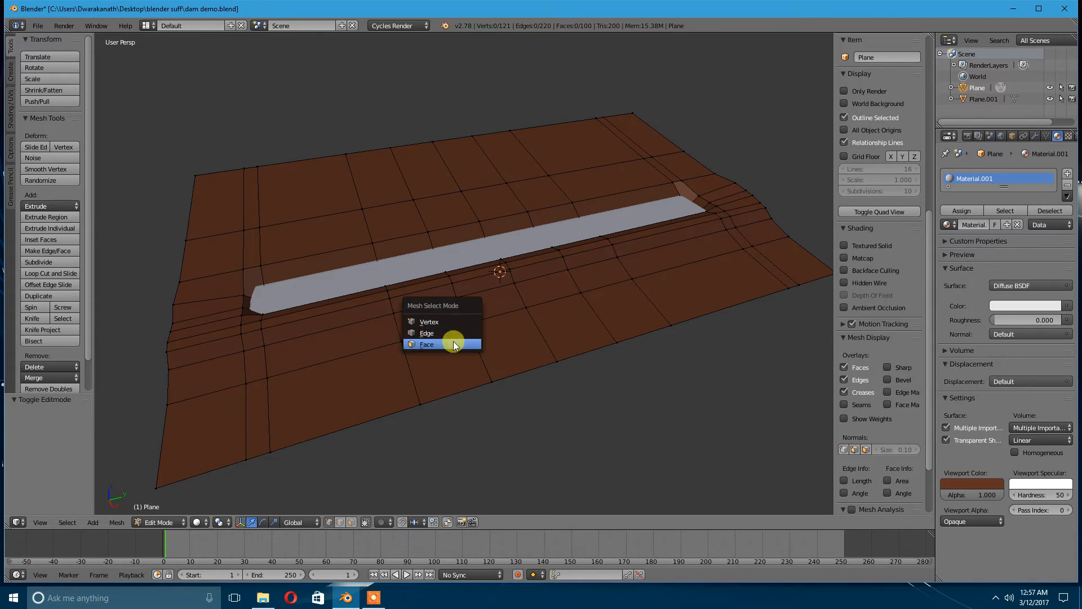
left_click(428, 343)
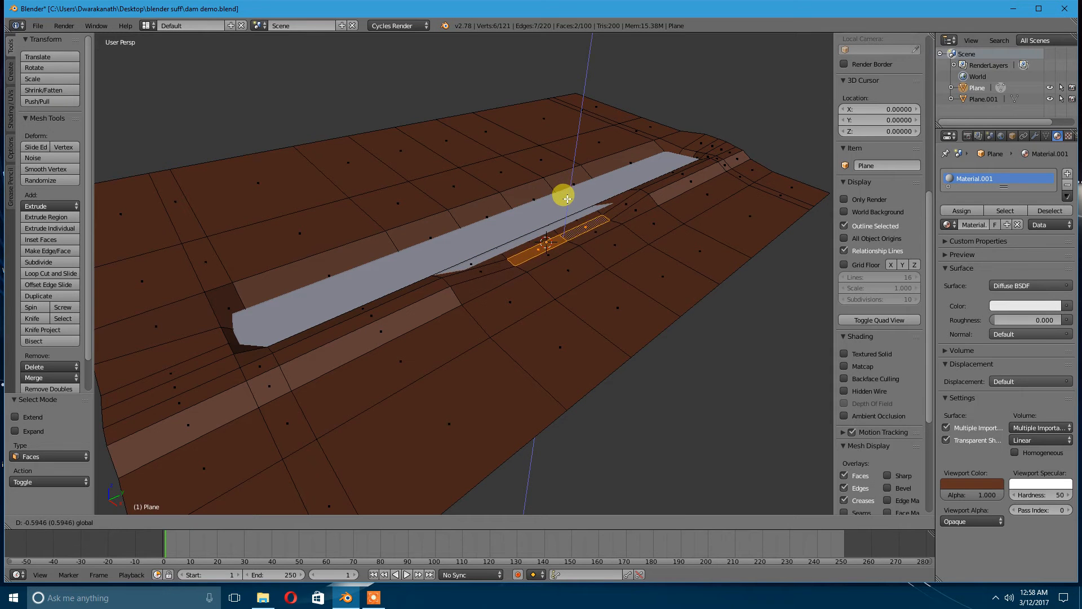
mouse_move(562, 195)
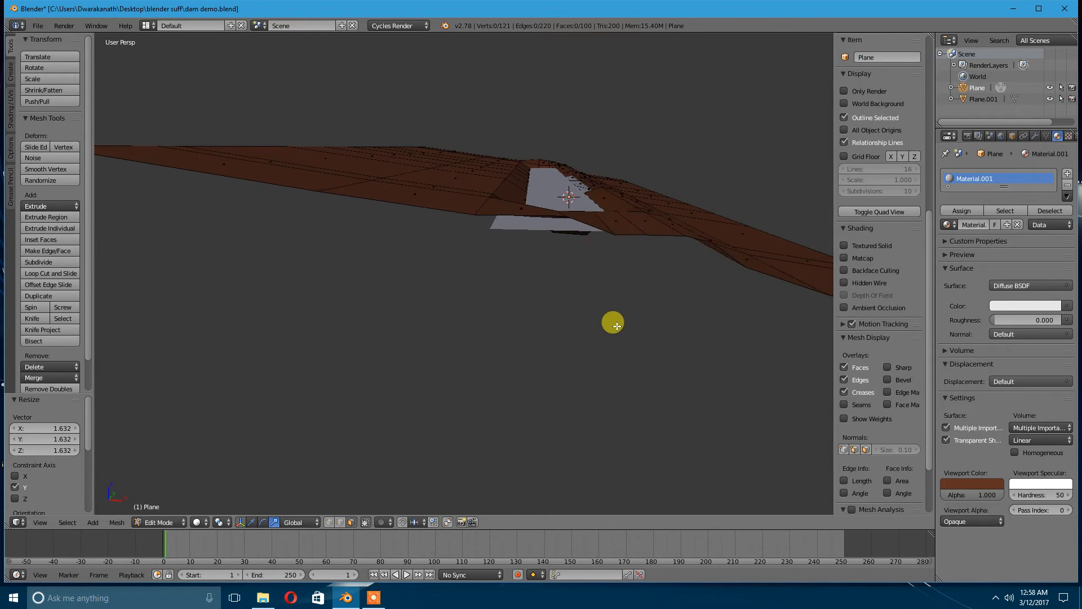
Step: Delete the grey guide plane Plane.001, leaving only the terrain with its carved channel
key("Tab")
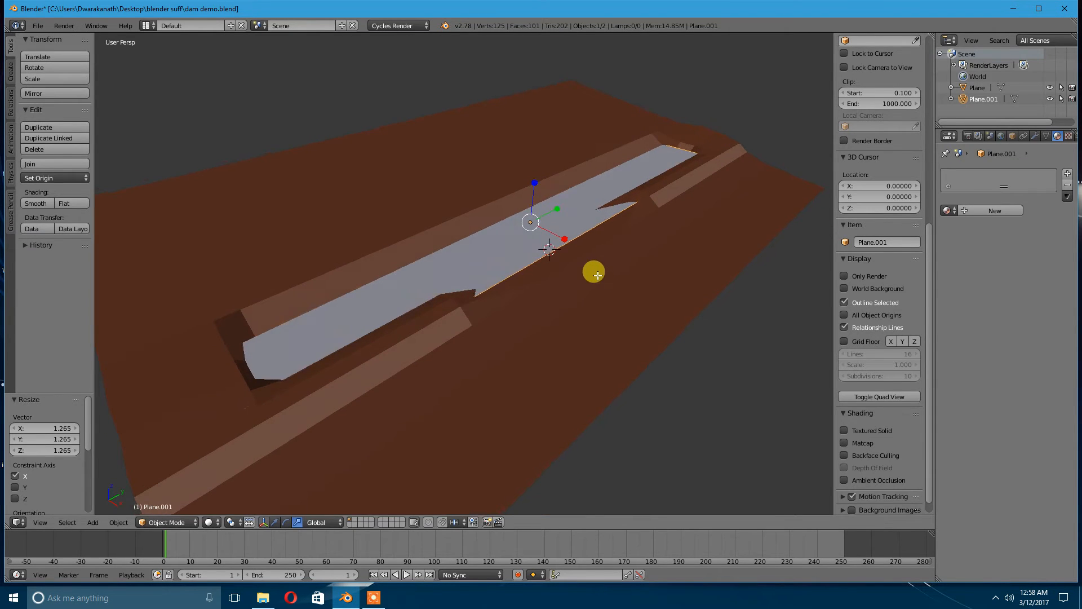
key("Tab")
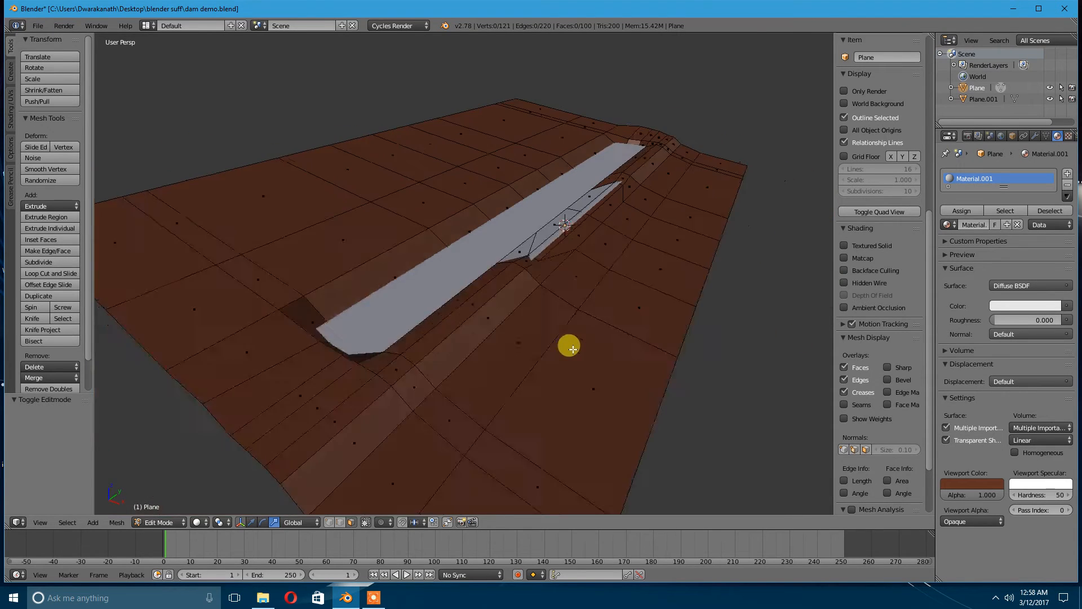
key("Tab")
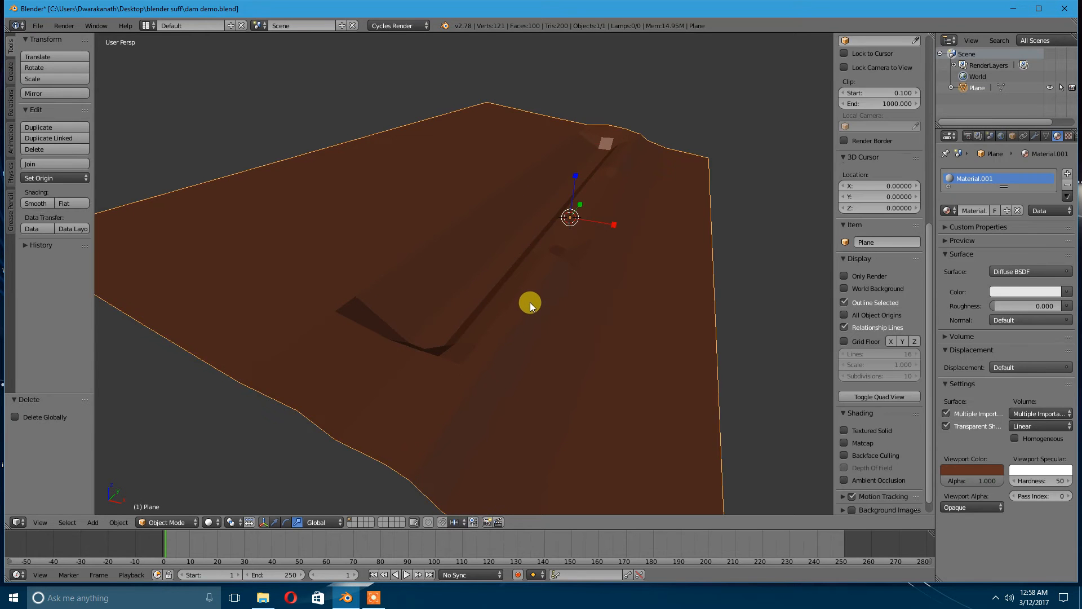
Step: Enter Edit Mode on the terrain to expose its vertices along the swale and berm
key("Tab")
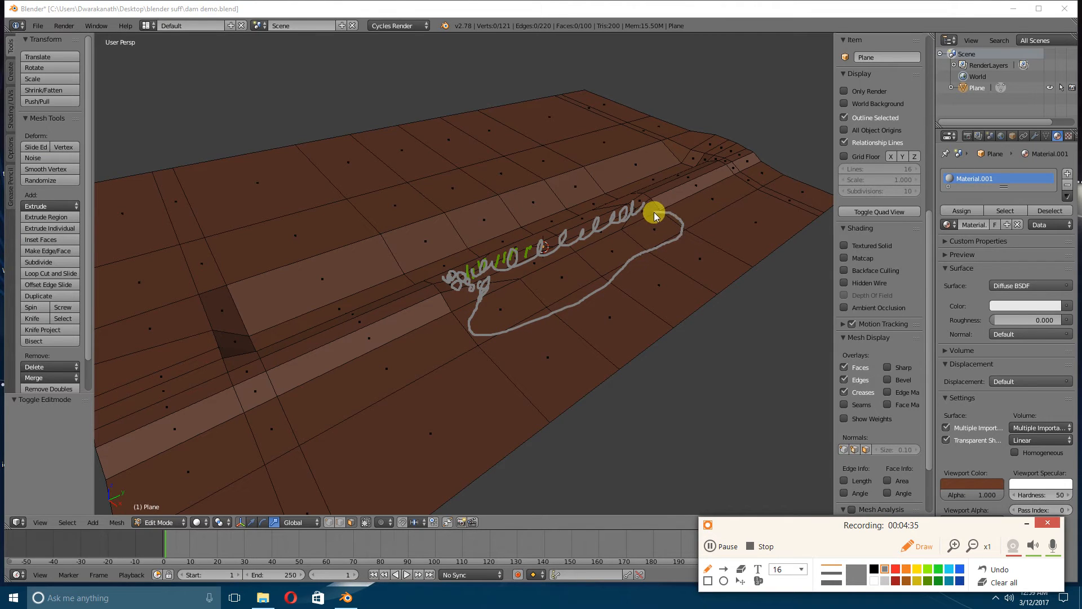
mouse_move(634, 198)
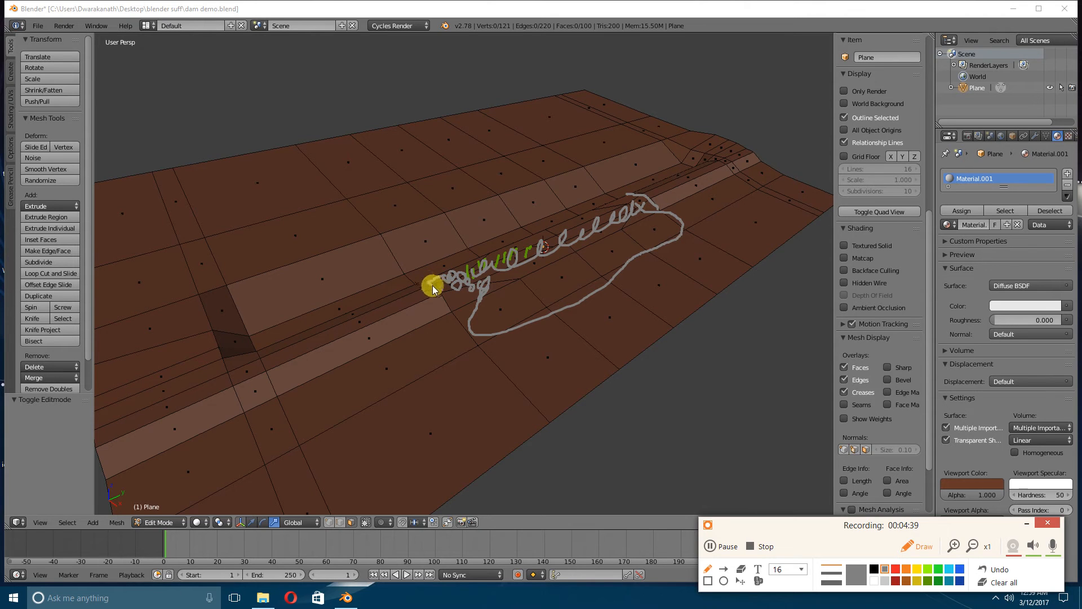
mouse_move(441, 268)
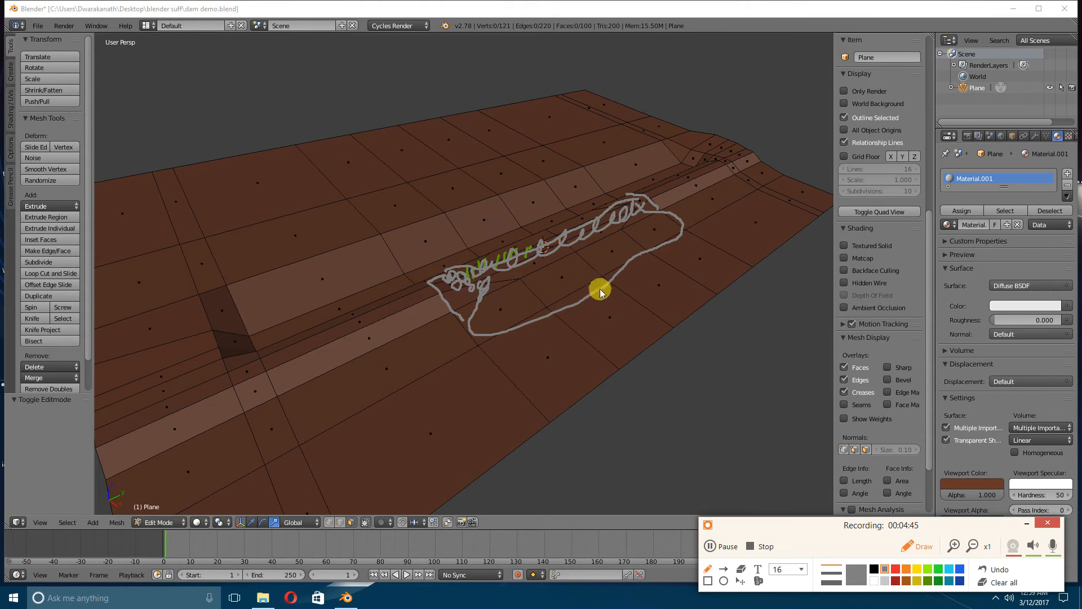
mouse_move(511, 276)
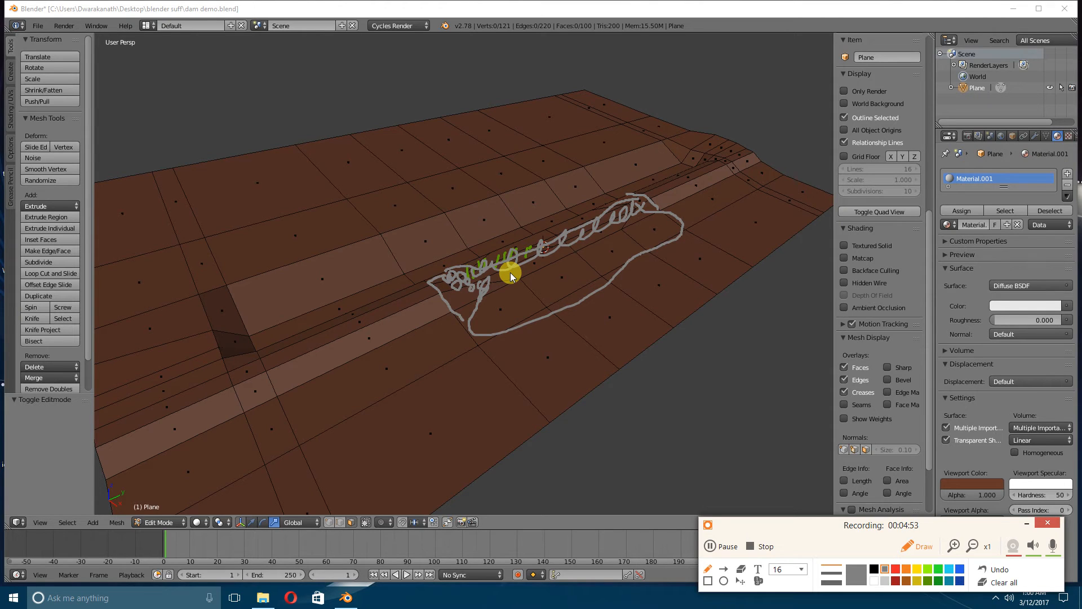
mouse_move(398, 316)
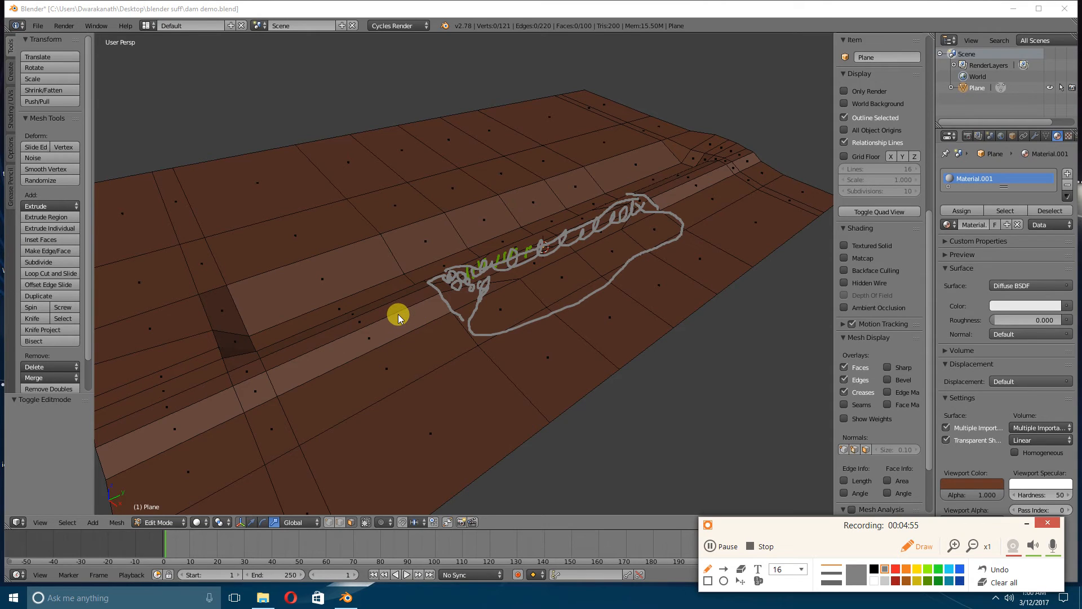
mouse_move(502, 266)
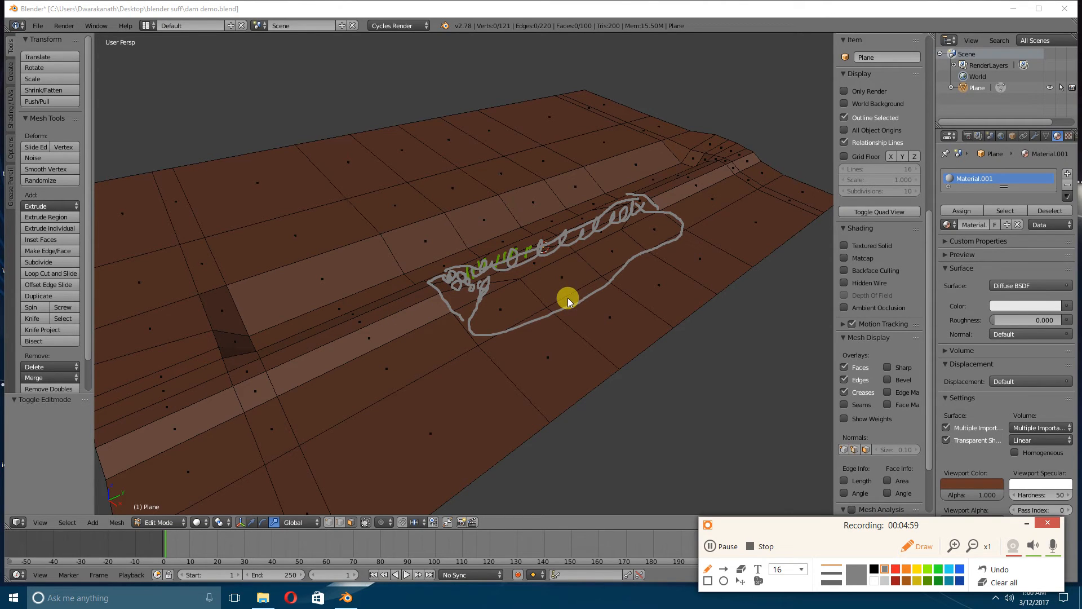
mouse_move(504, 269)
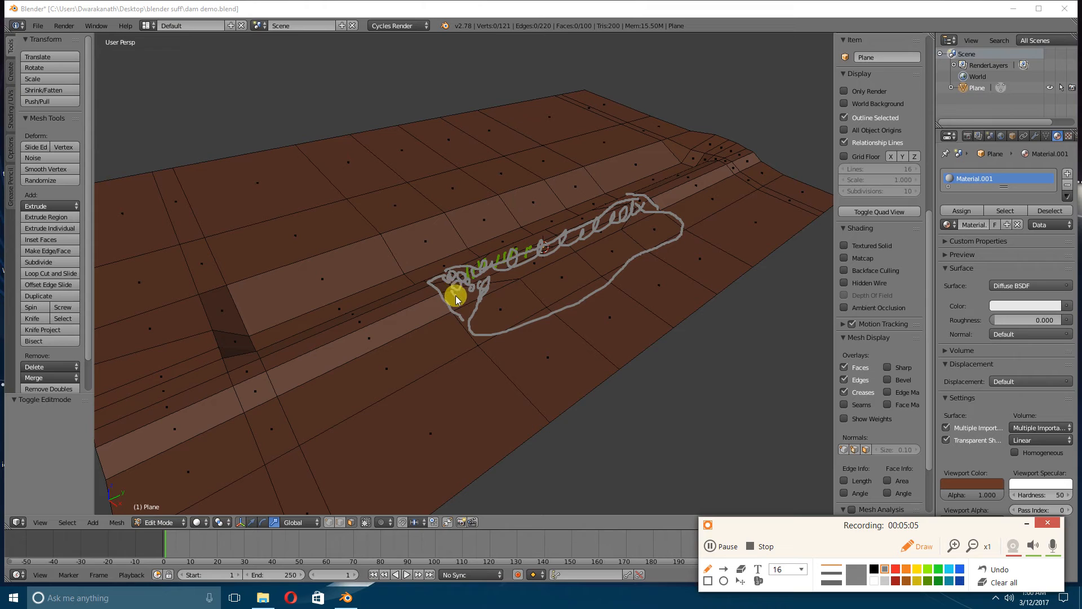
mouse_move(628, 201)
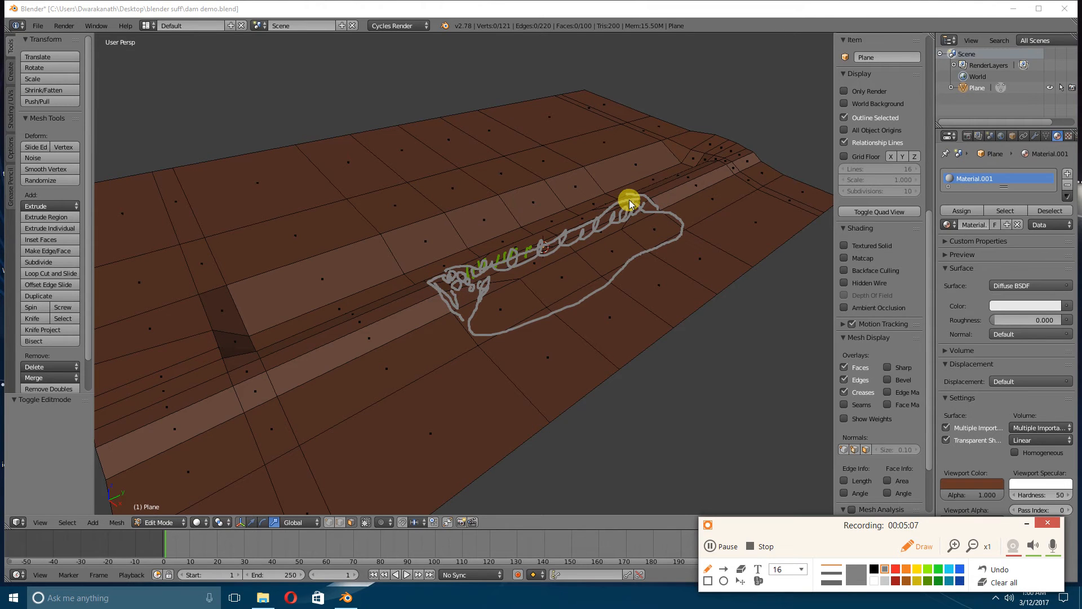
mouse_move(530, 289)
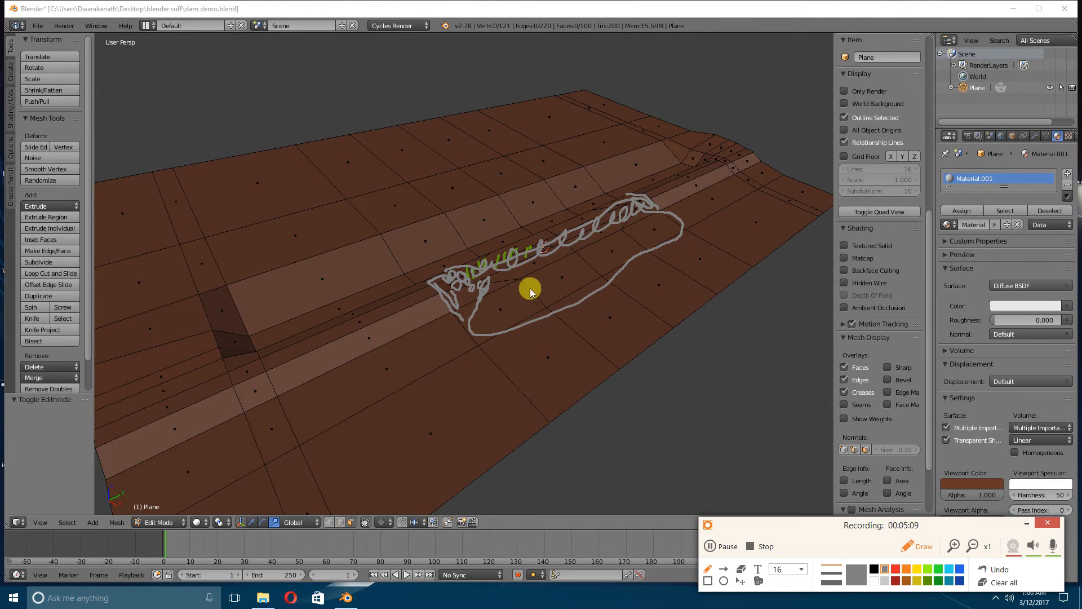
mouse_move(429, 288)
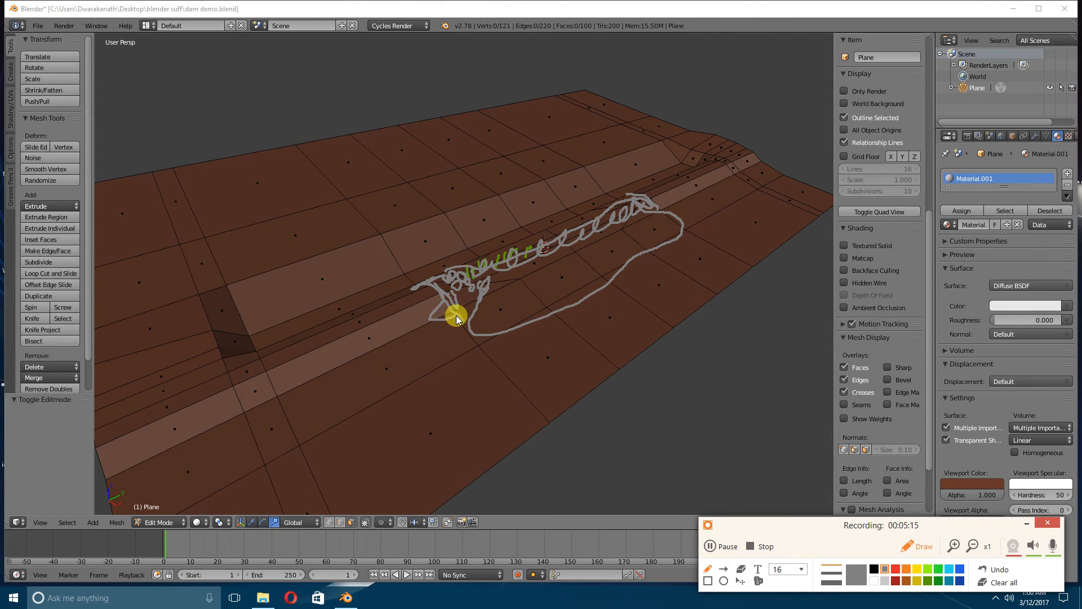
mouse_move(442, 287)
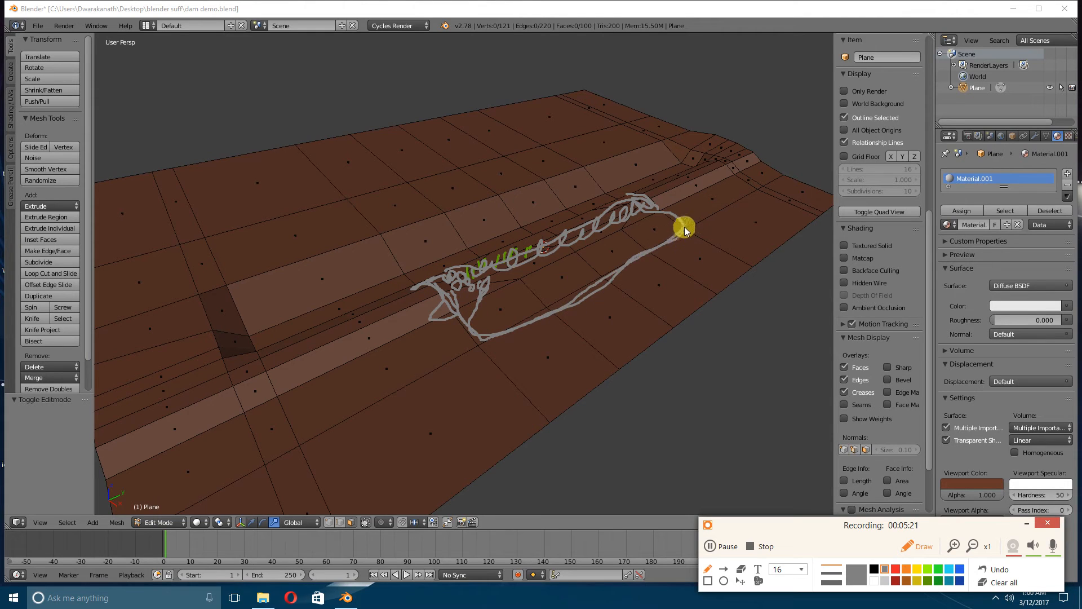
mouse_move(654, 210)
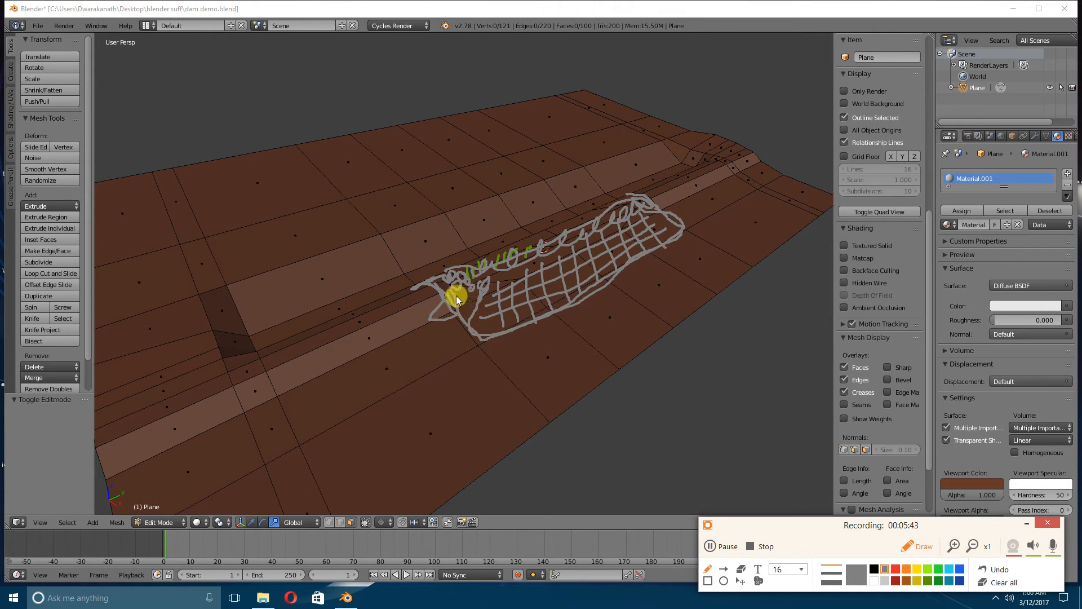
mouse_move(628, 304)
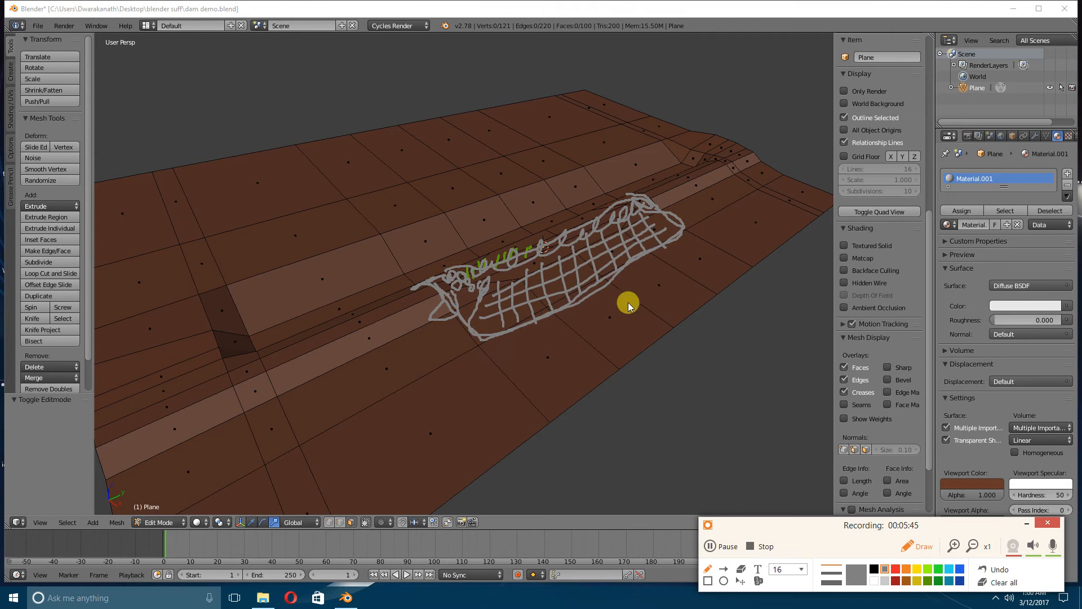
mouse_move(598, 326)
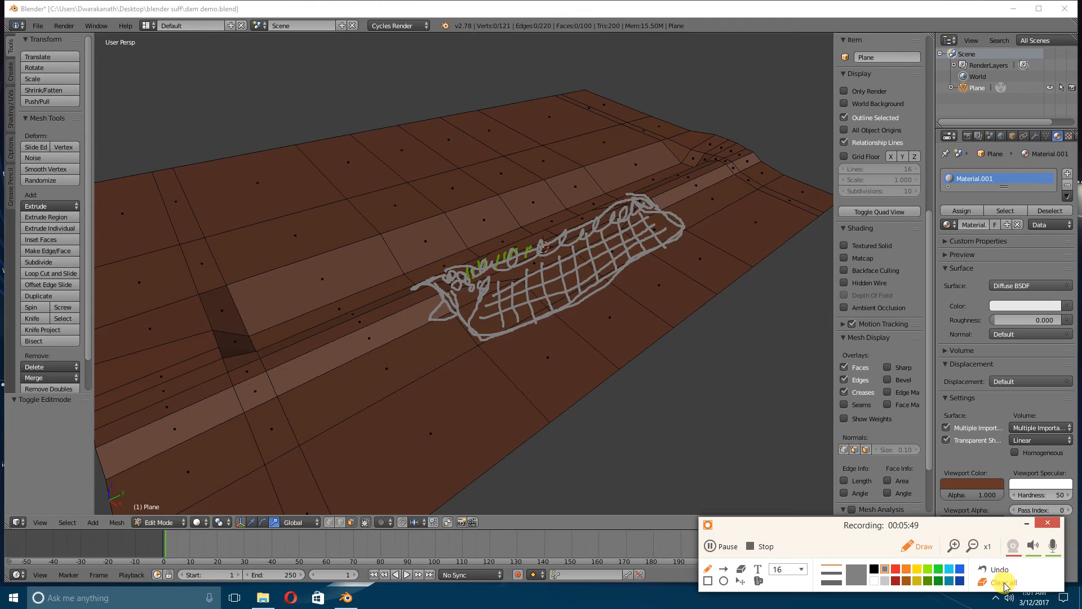
left_click(1002, 582)
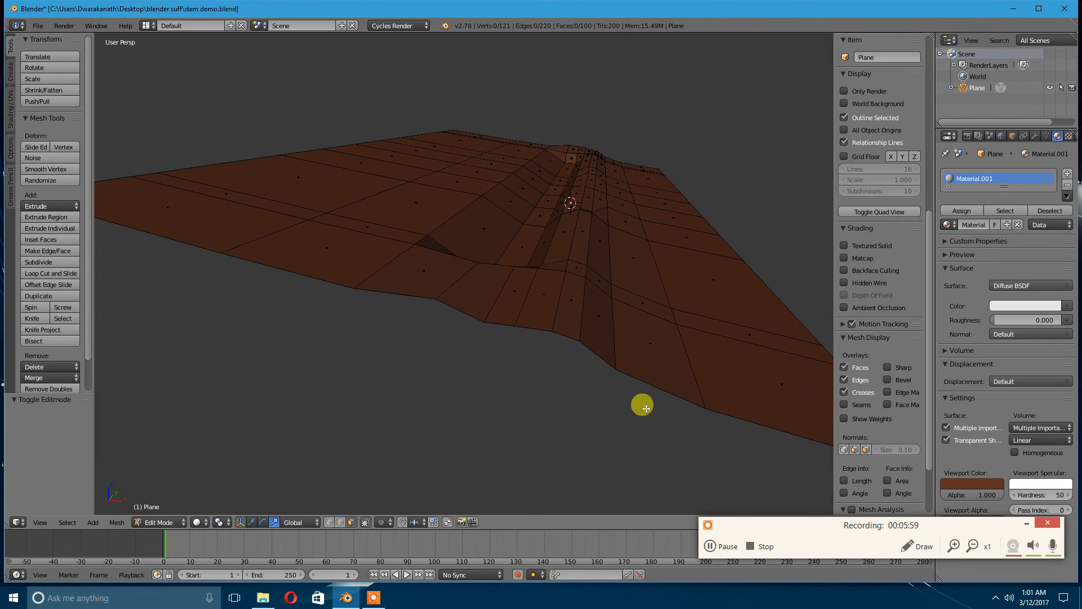
mouse_move(481, 235)
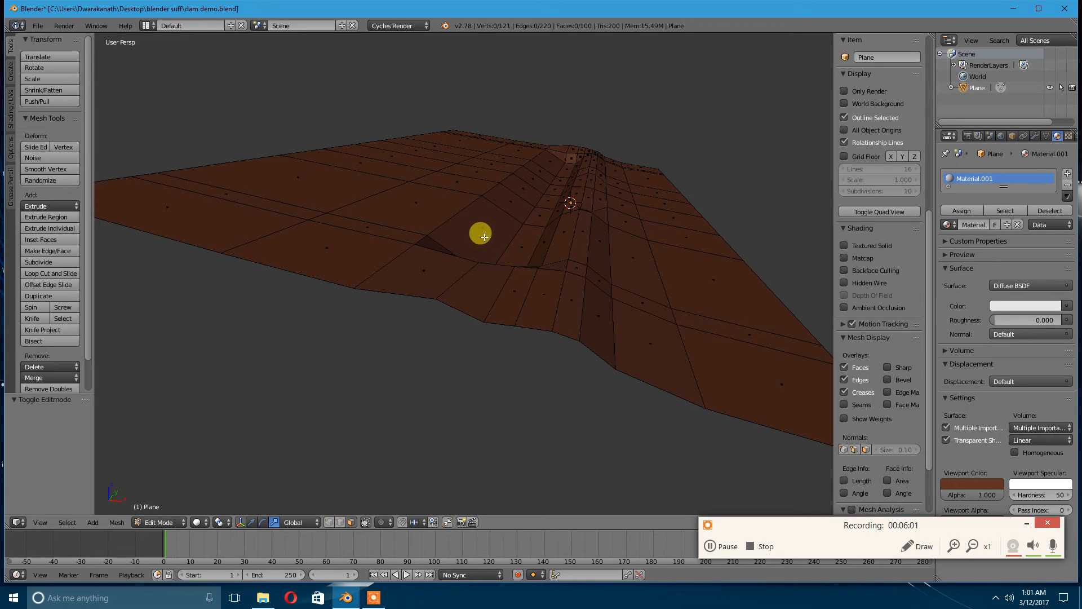
mouse_move(566, 239)
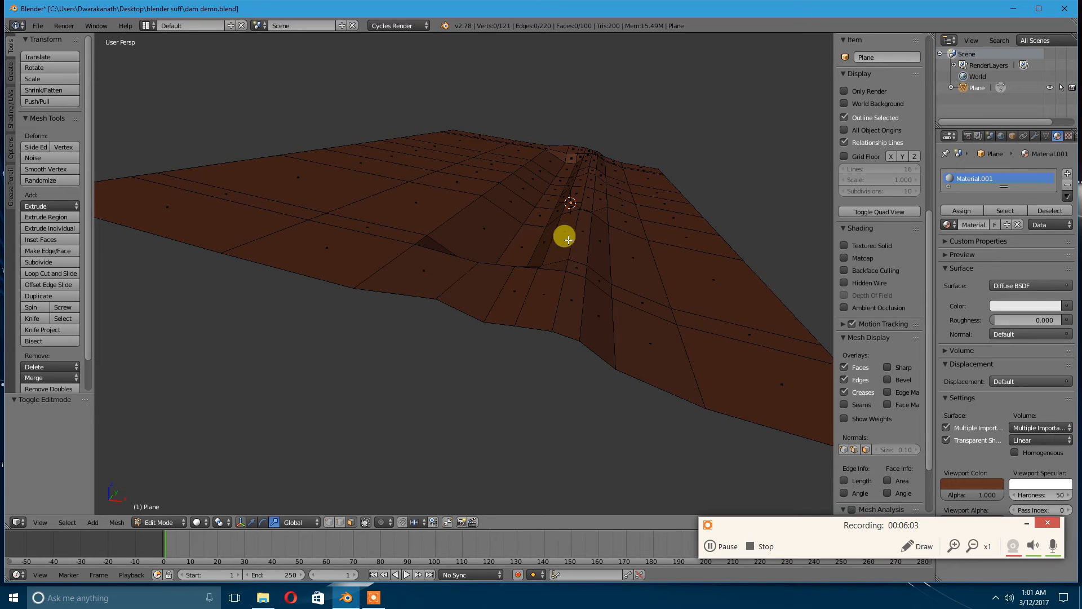
mouse_move(591, 179)
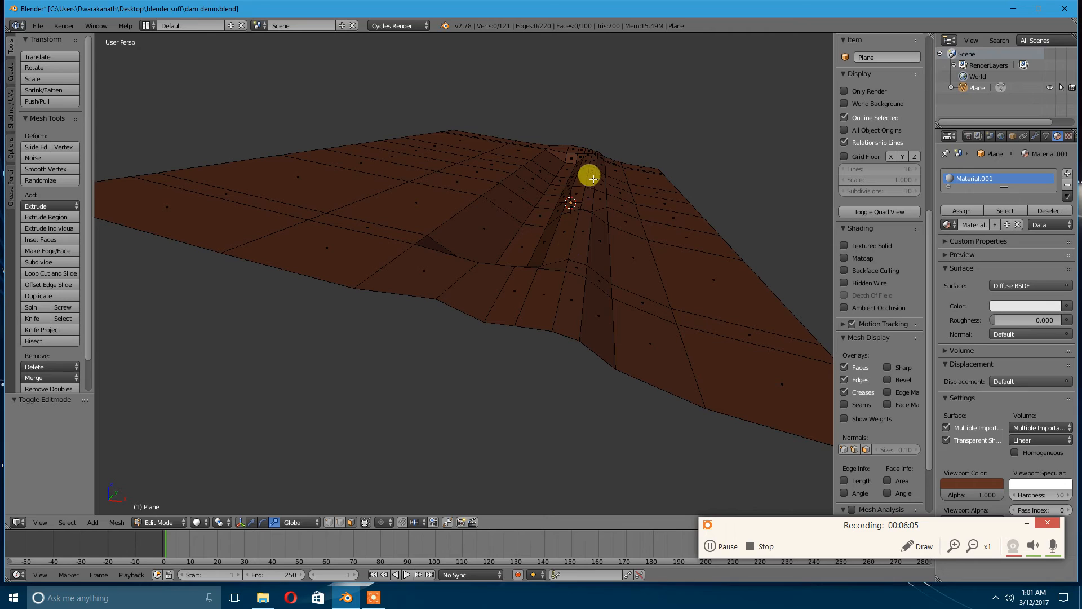
mouse_move(442, 242)
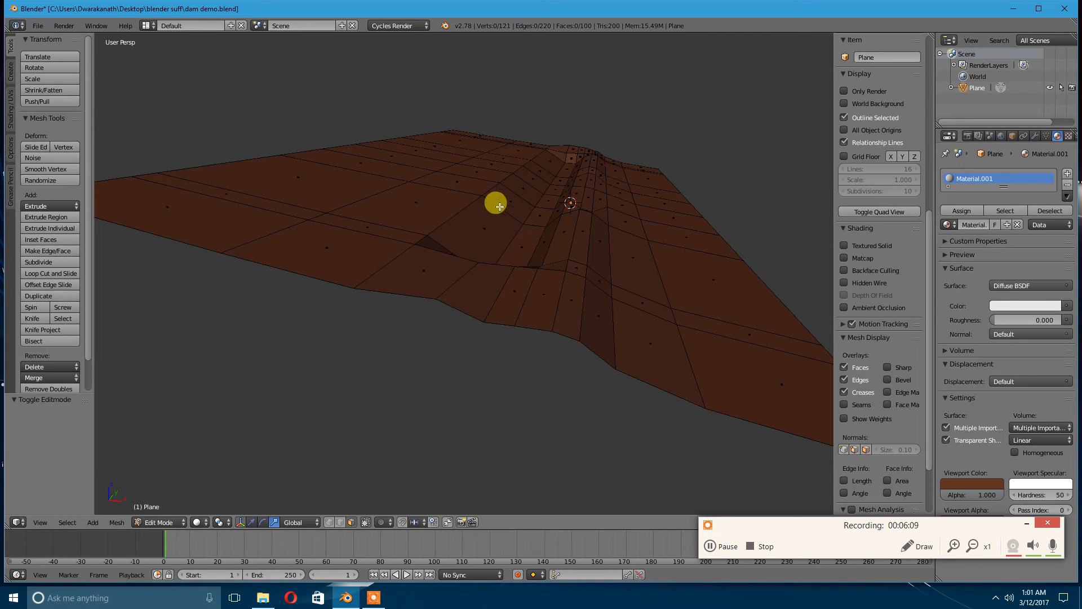
mouse_move(490, 200)
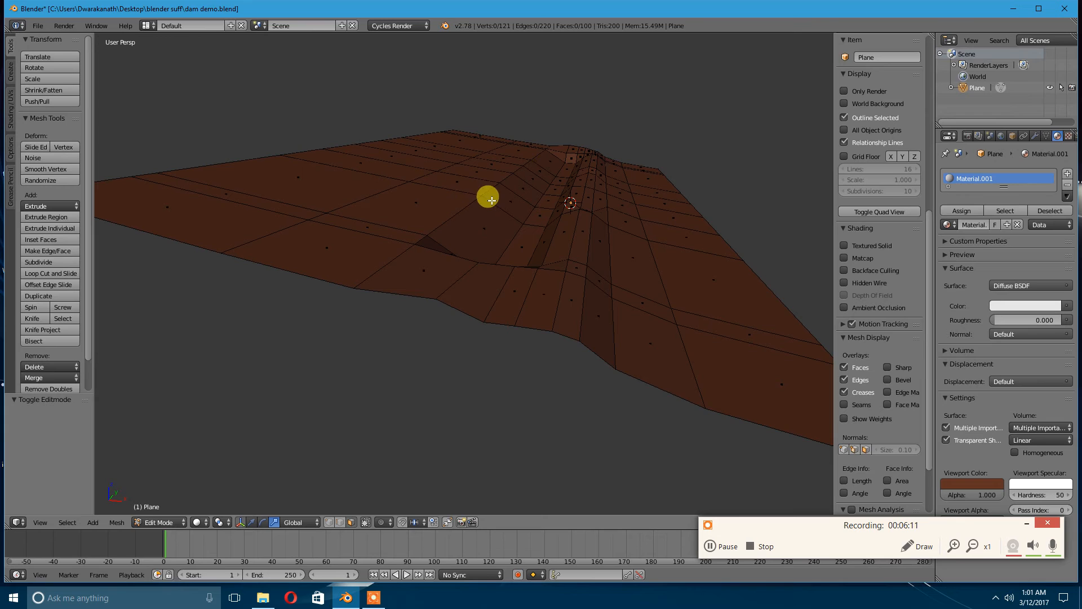
mouse_move(480, 188)
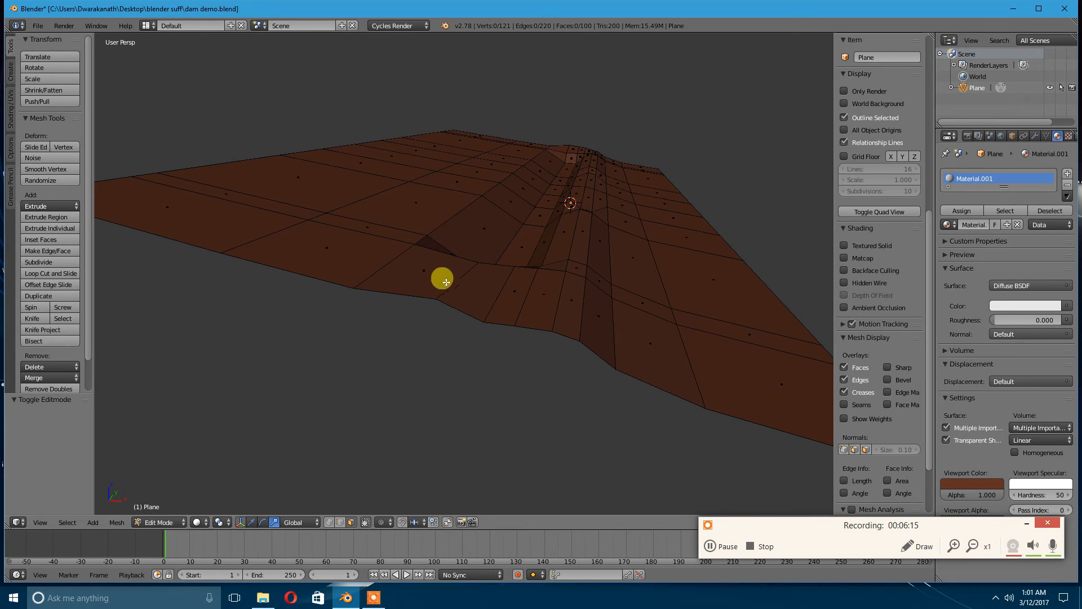
mouse_move(520, 200)
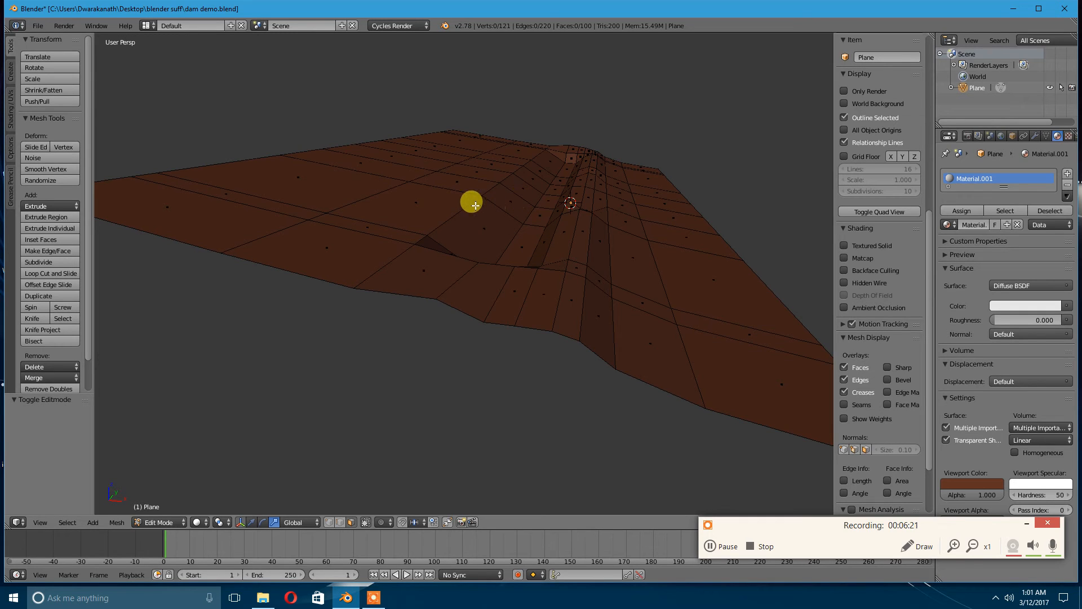
mouse_move(528, 228)
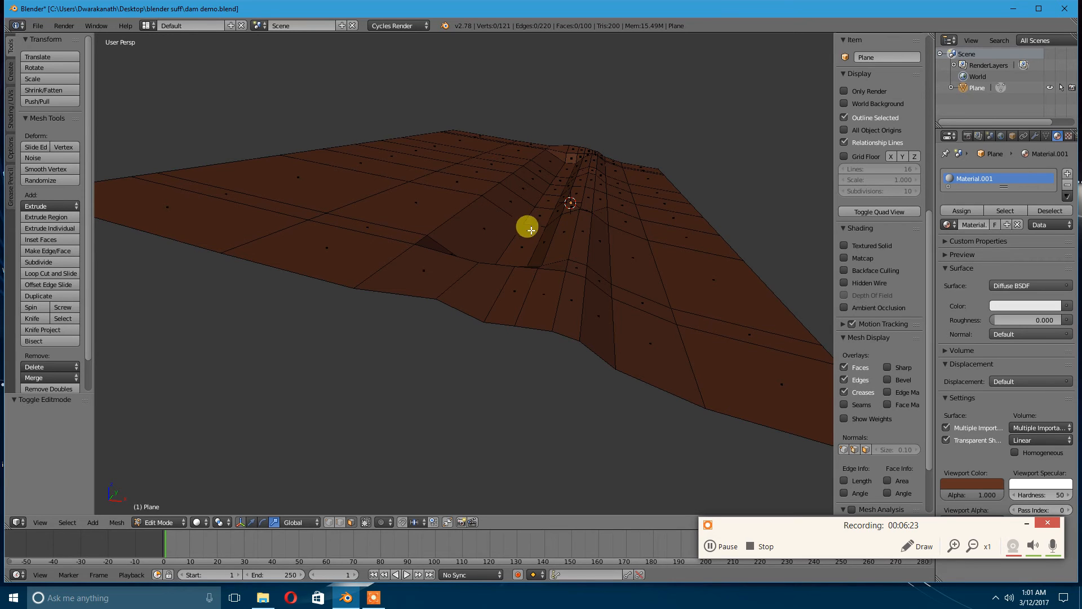
mouse_move(614, 264)
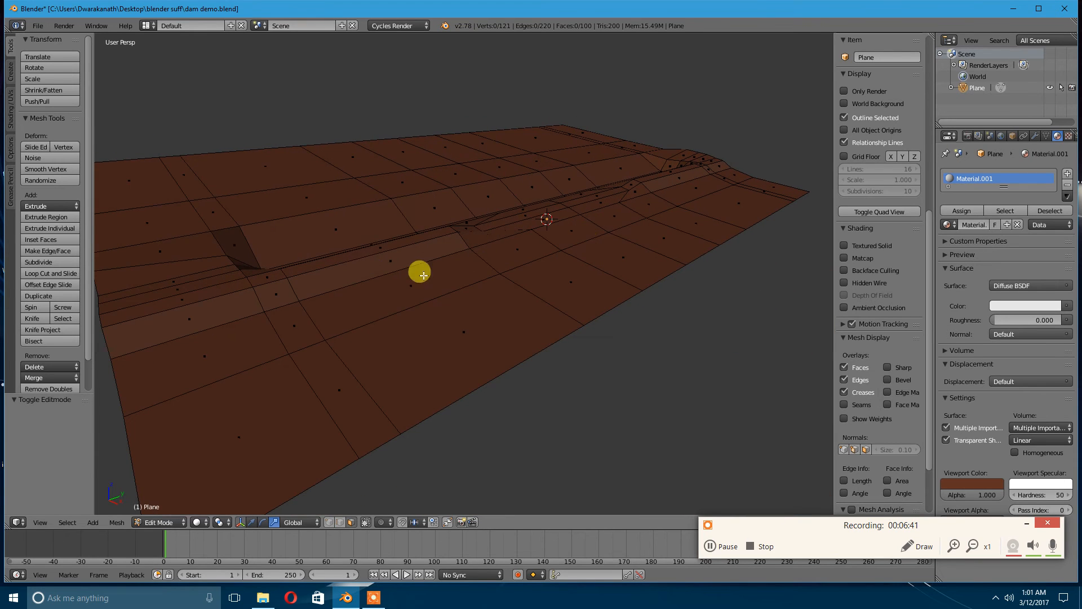
mouse_move(618, 234)
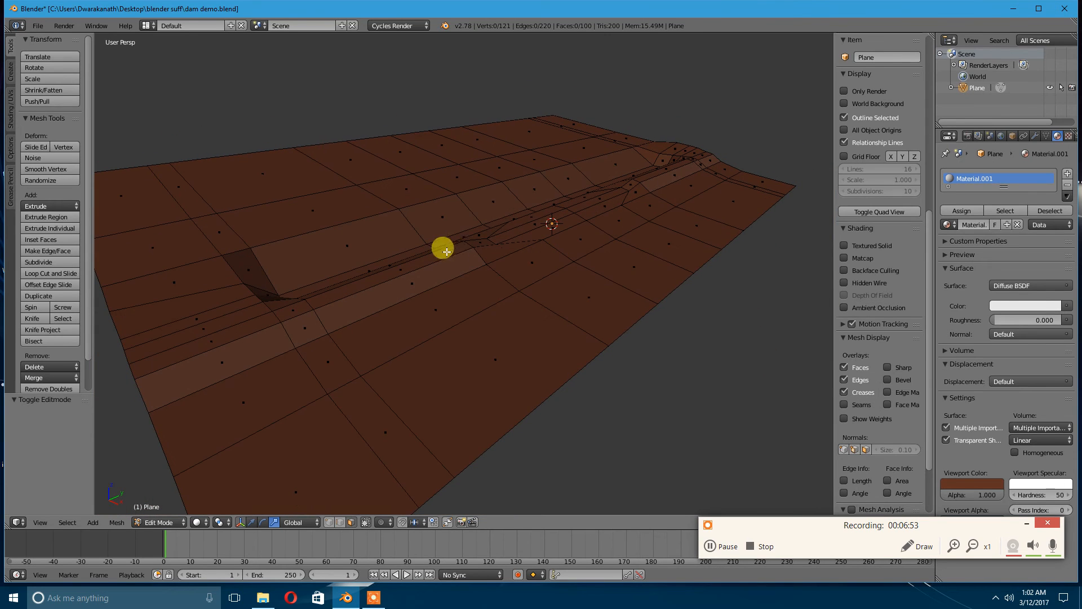
mouse_move(428, 230)
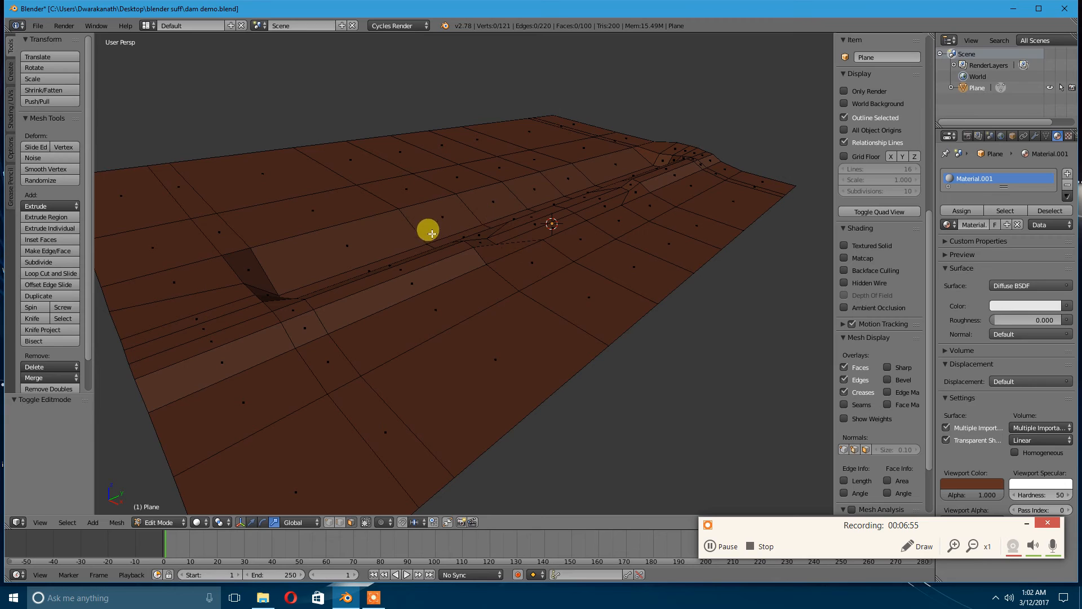
mouse_move(494, 214)
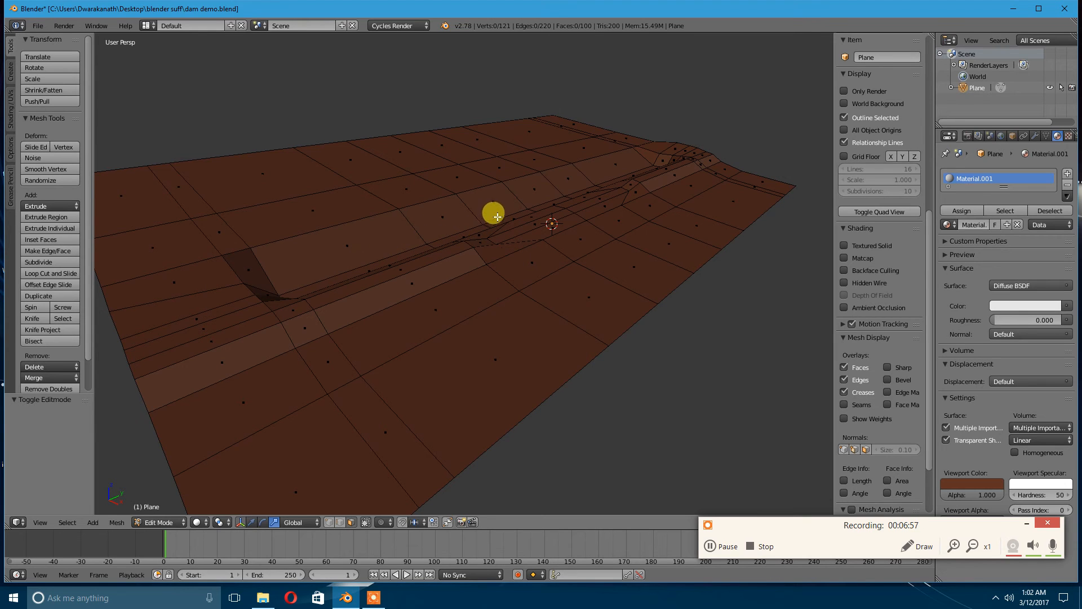
mouse_move(537, 252)
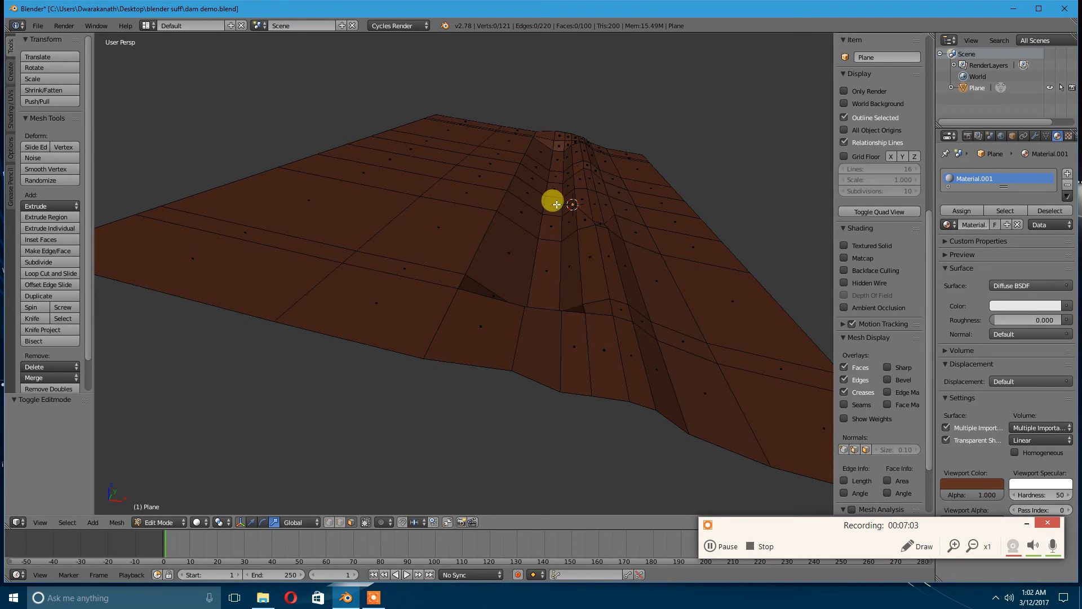
Step: Select the berm crest faces and begin lowering them about 0.166 along Z for the spillway
left_click(553, 201)
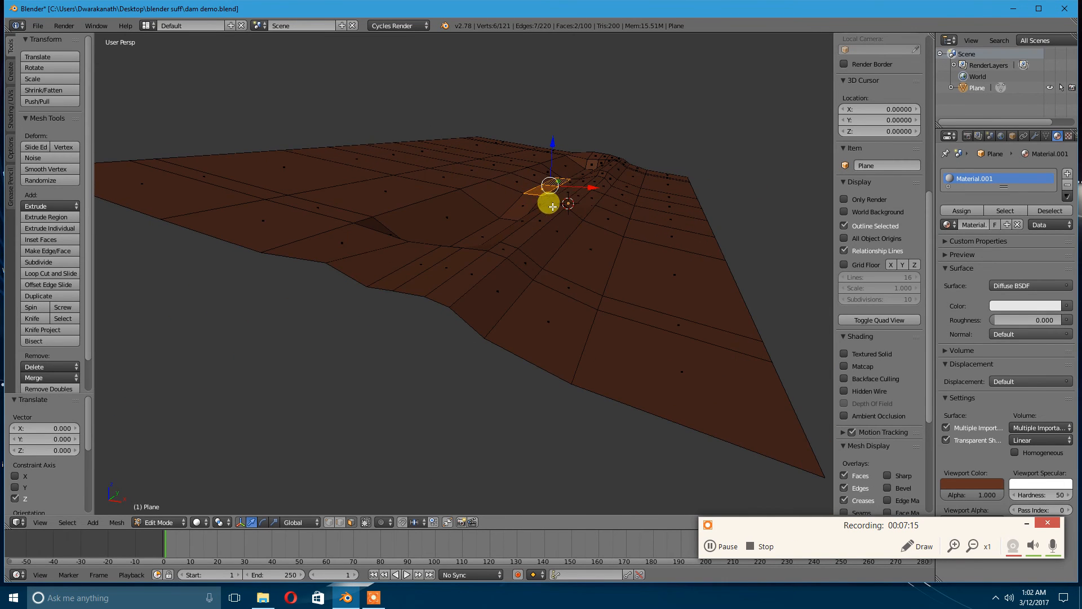
mouse_move(578, 152)
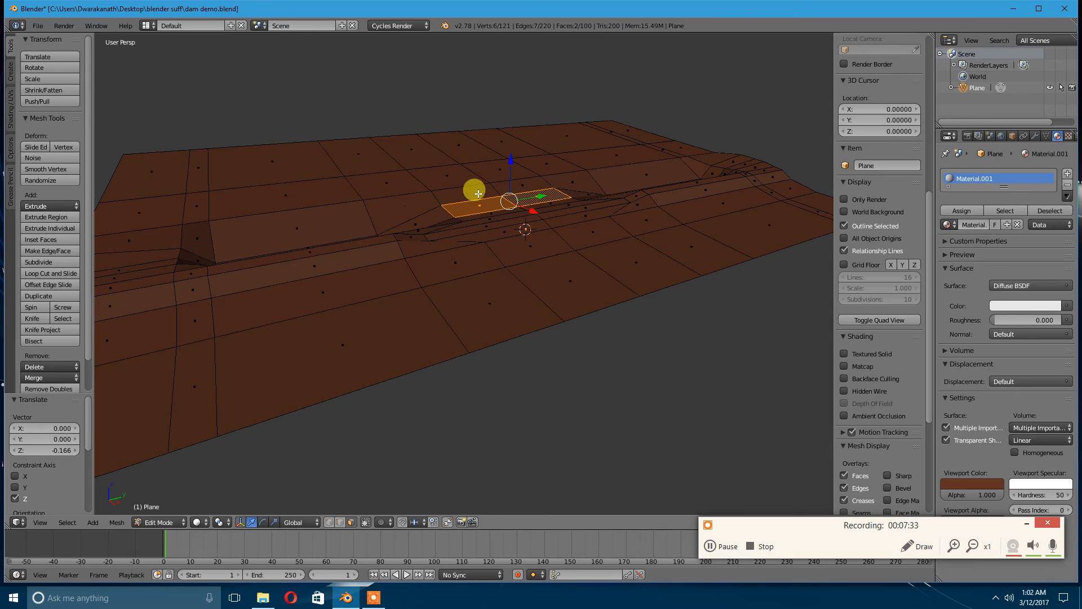
mouse_move(507, 238)
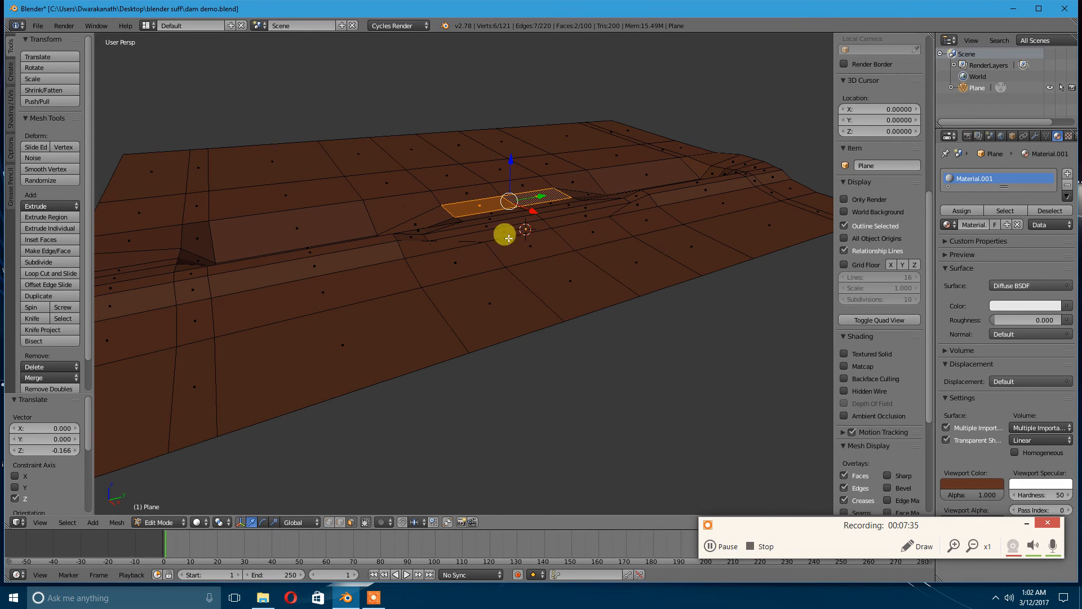
mouse_move(590, 211)
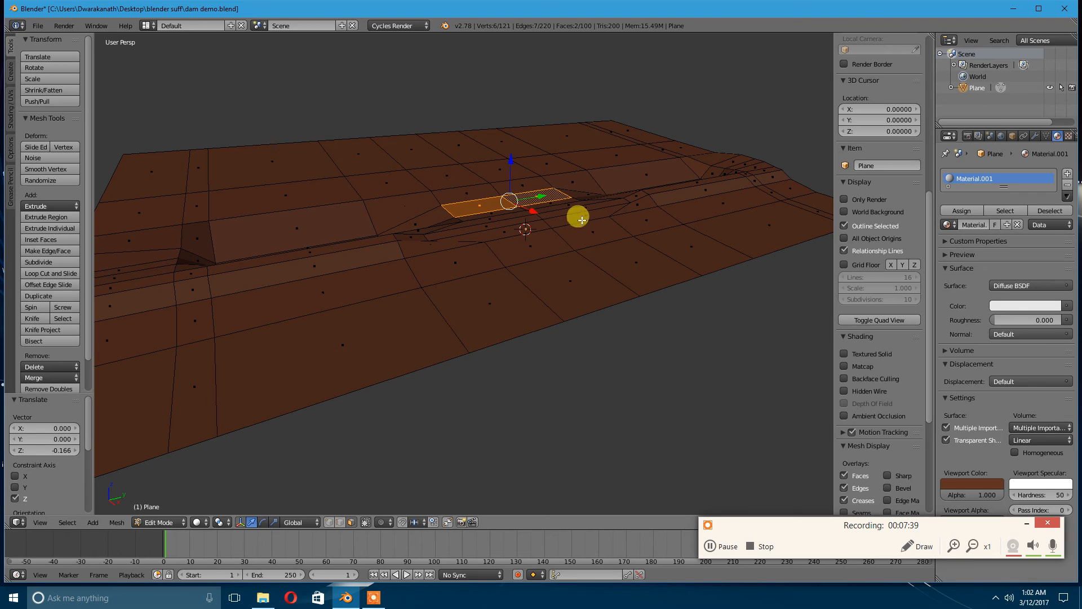
mouse_move(497, 274)
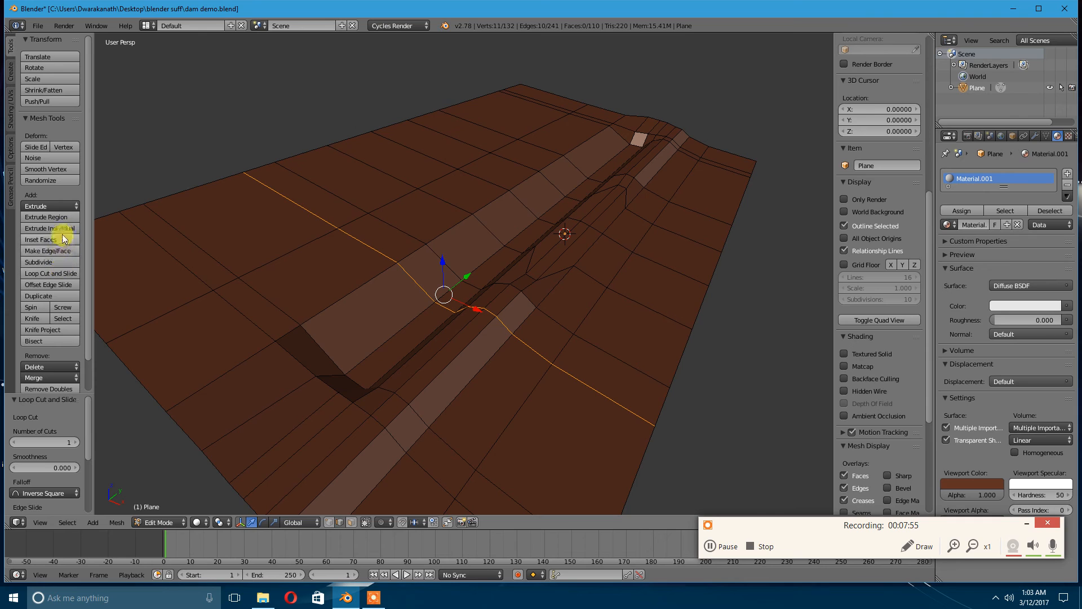
mouse_move(48, 273)
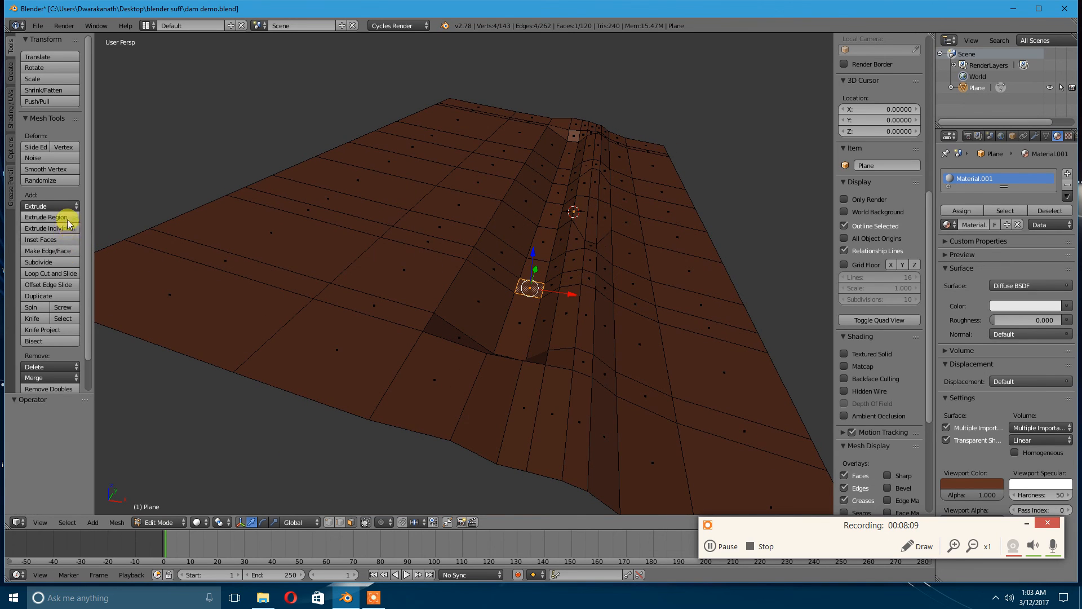
Step: Cut two new edge loops across the swale and berm with Loop Cut and Slide
left_click(46, 217)
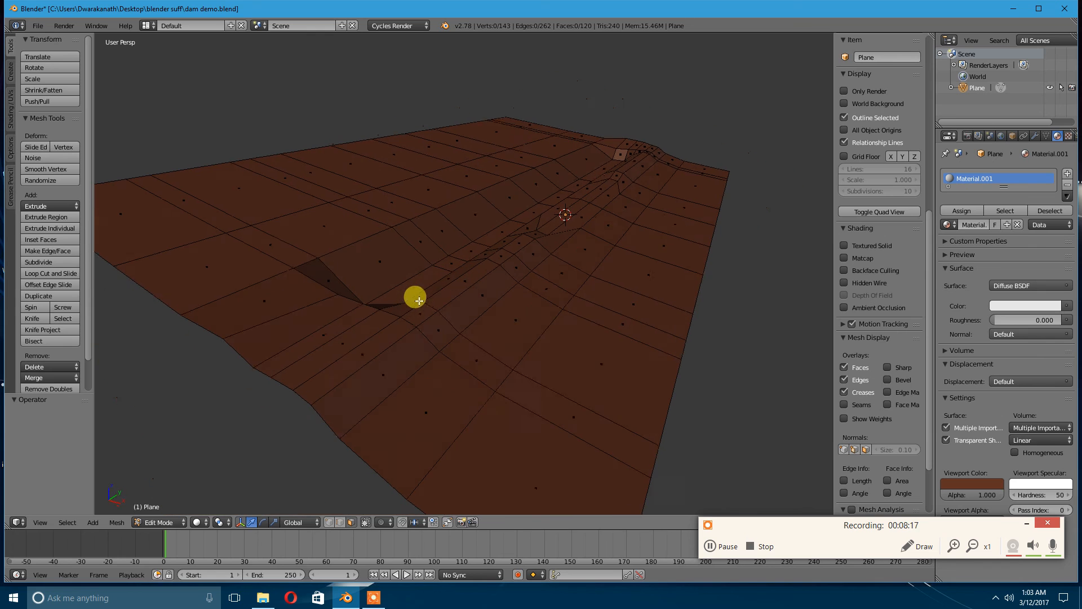
Step: Rotate a band of terrain faces about 5.2 degrees around the Y axis
left_click(452, 261)
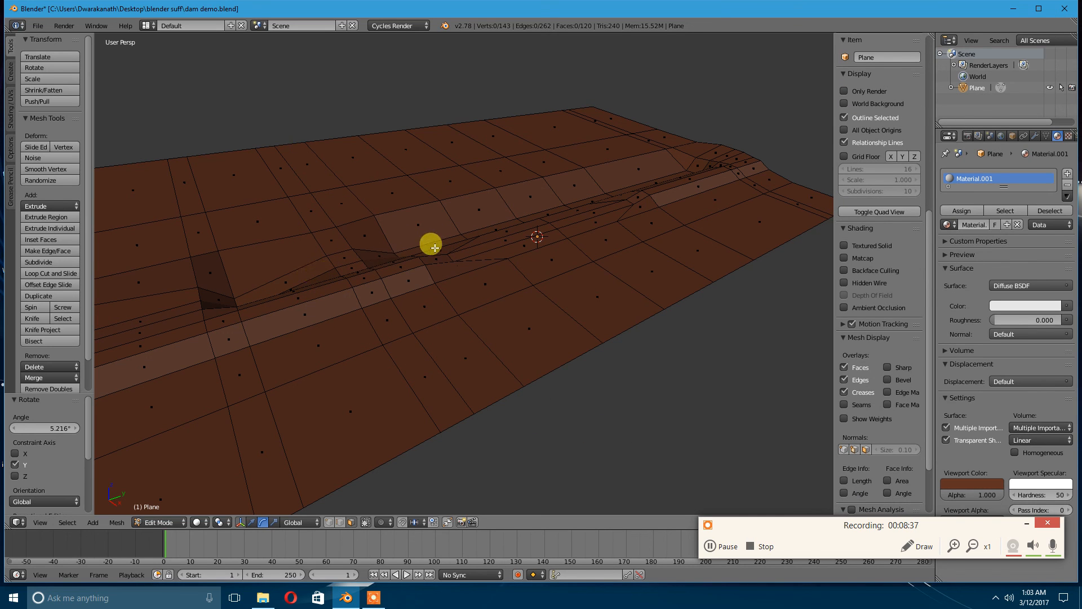
mouse_move(393, 302)
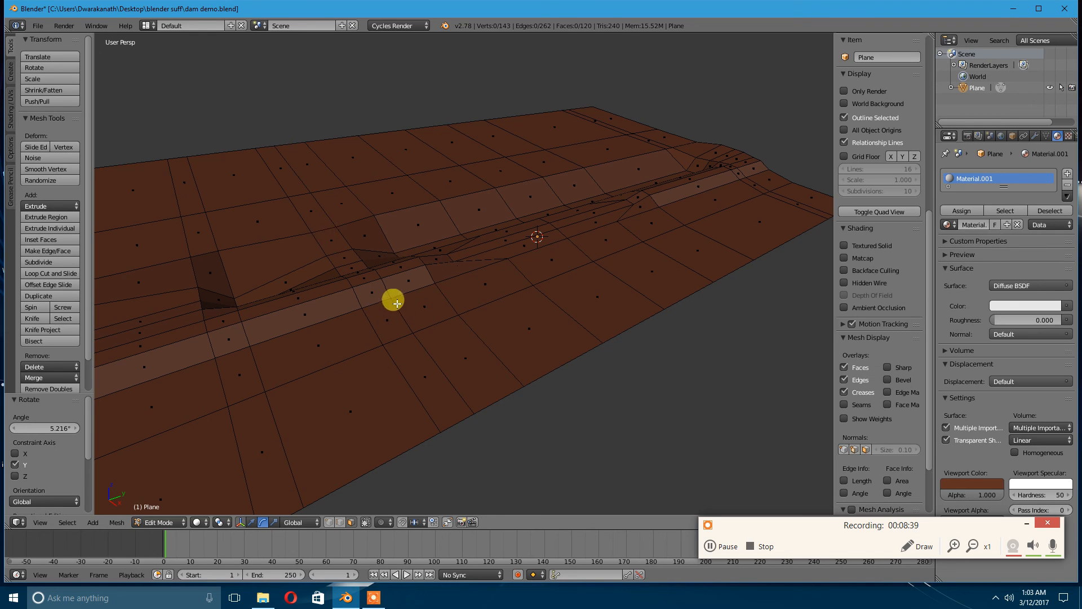
mouse_move(382, 317)
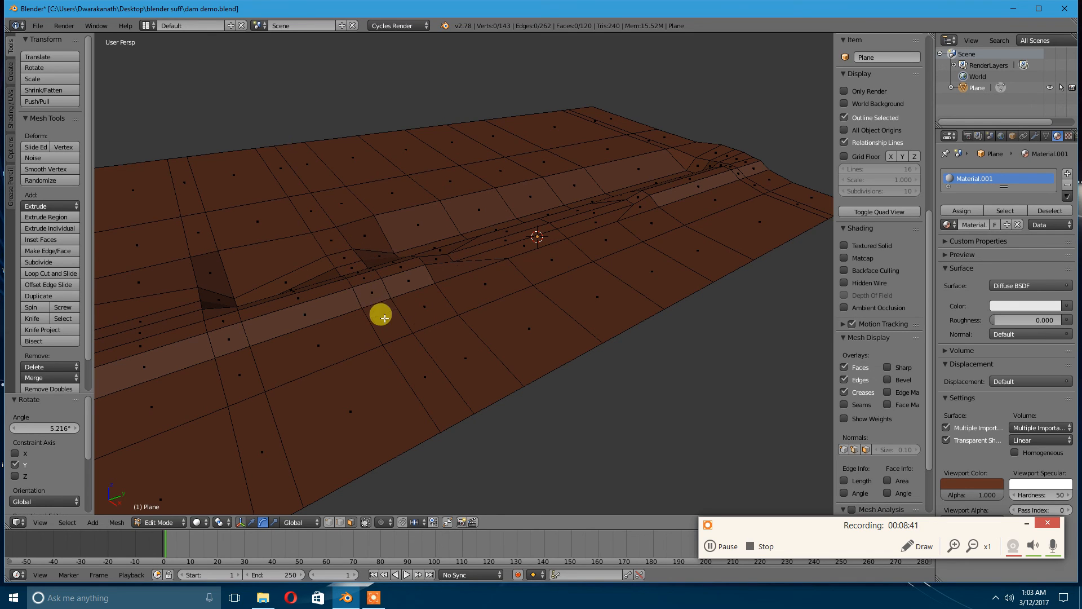
mouse_move(358, 318)
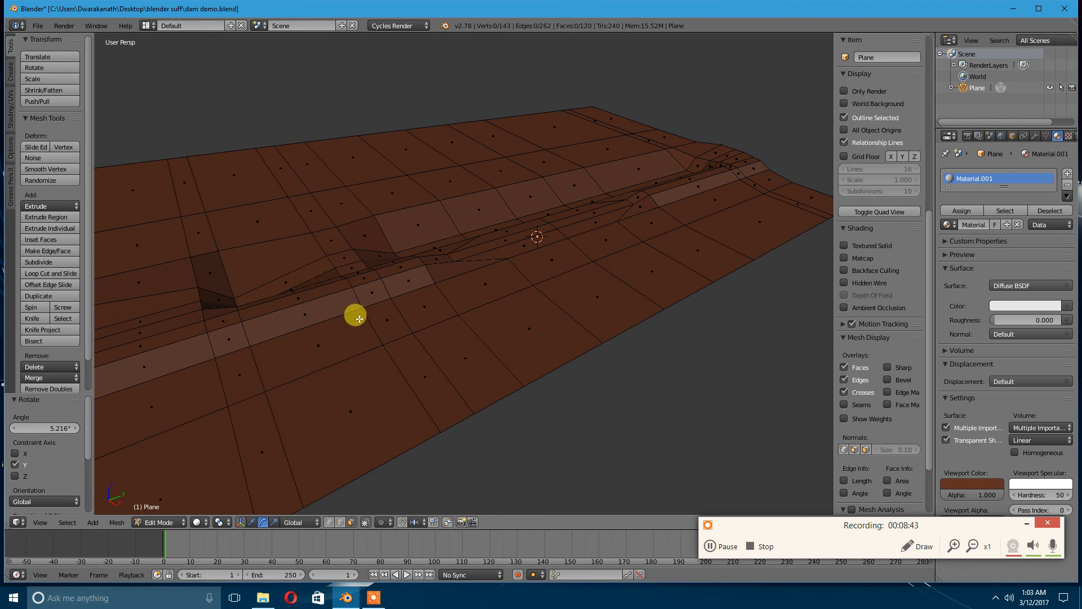
mouse_move(381, 251)
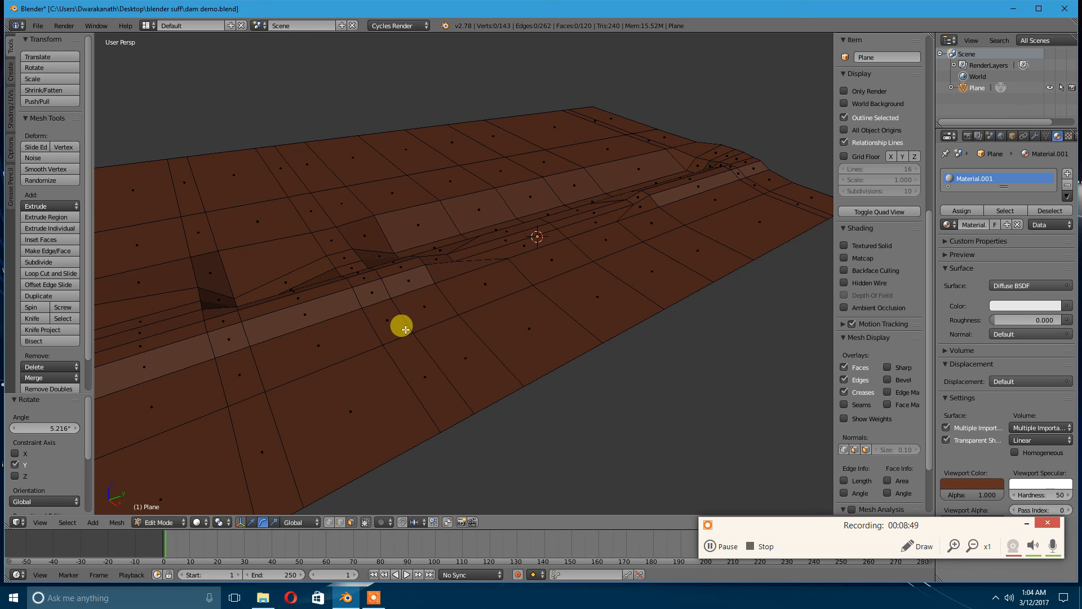
left_click(339, 245)
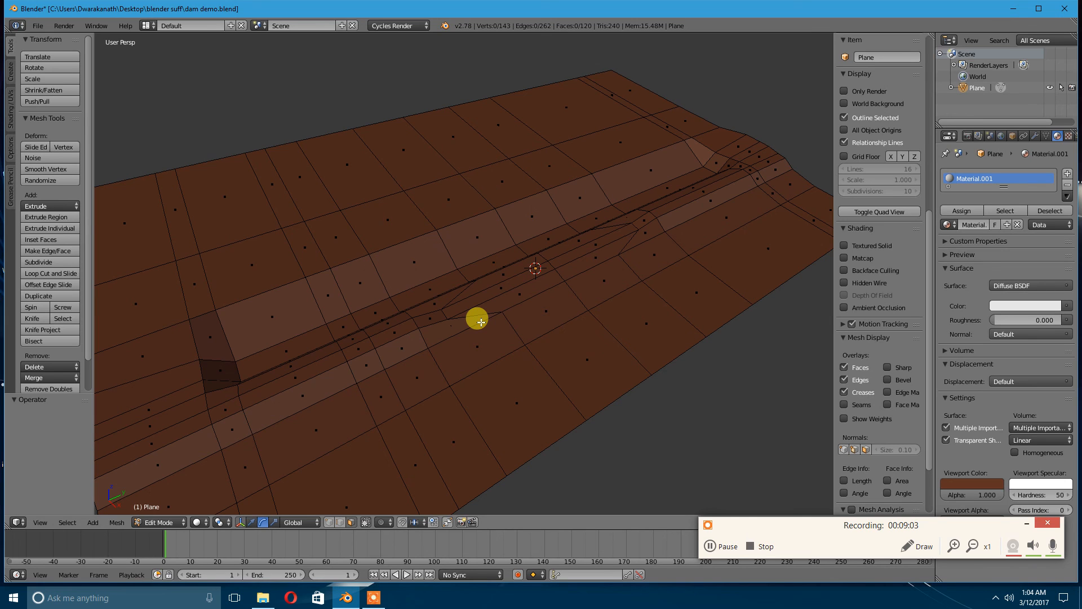
mouse_move(594, 327)
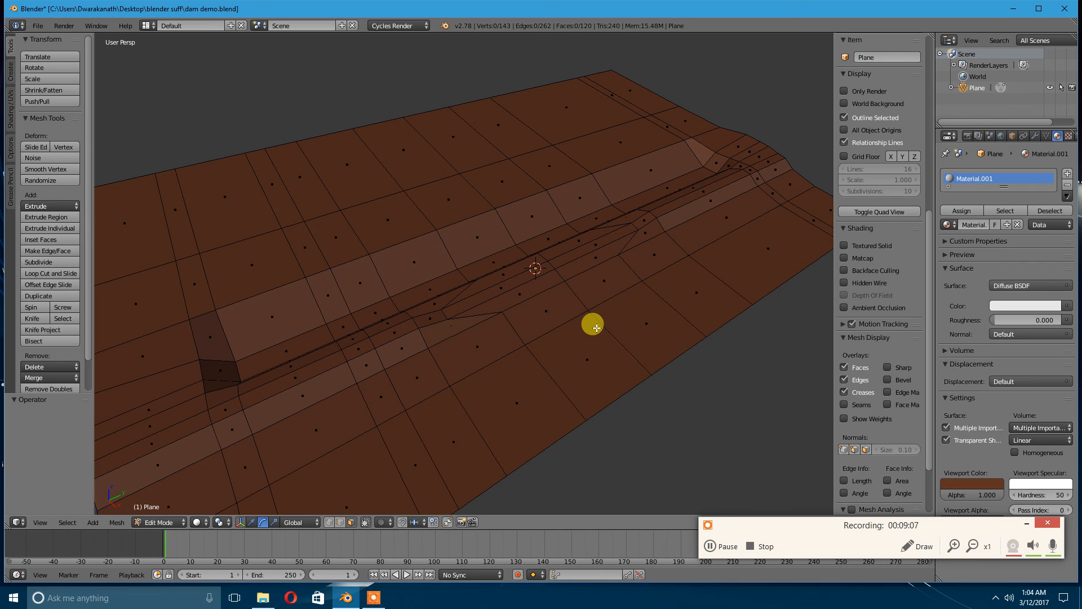
mouse_move(713, 494)
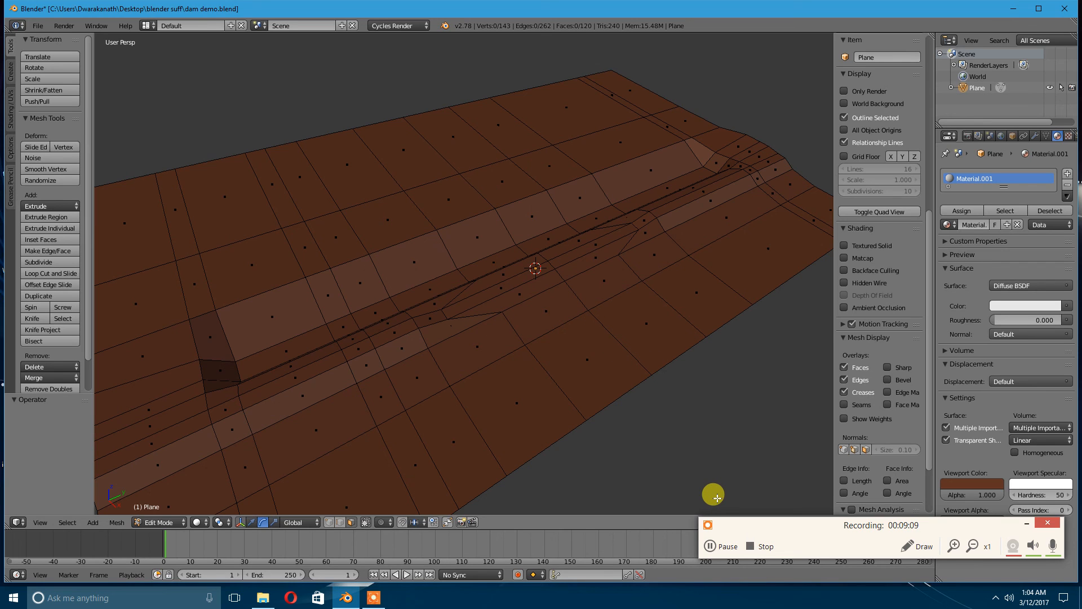